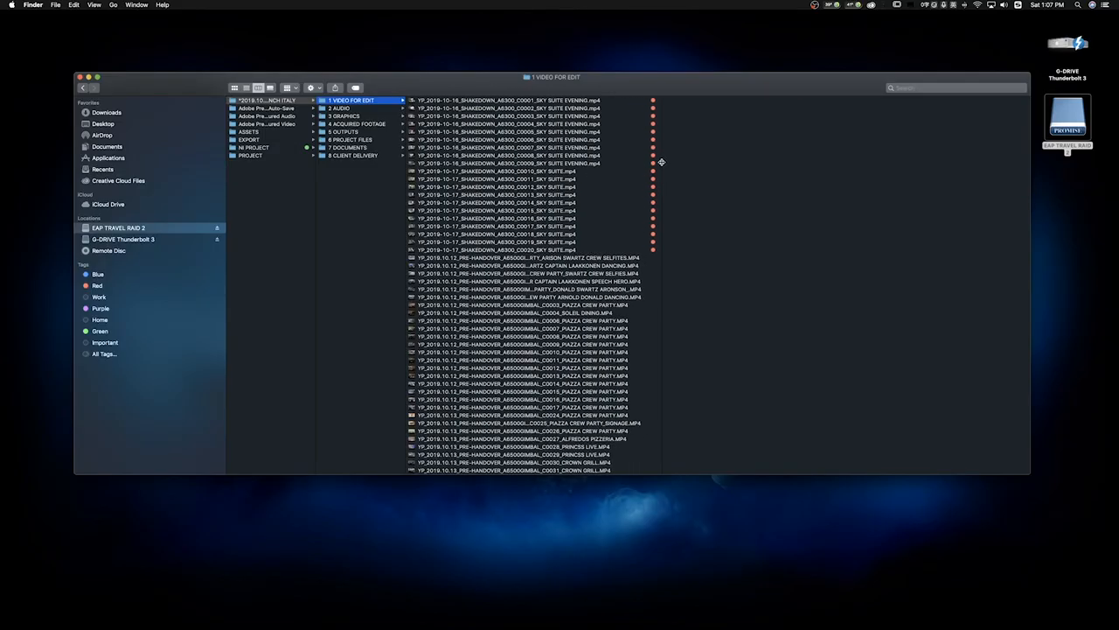
Step: Enable ingest with Copy and MD5 verification to a destination folder on the external drive
scroll("down", 3)
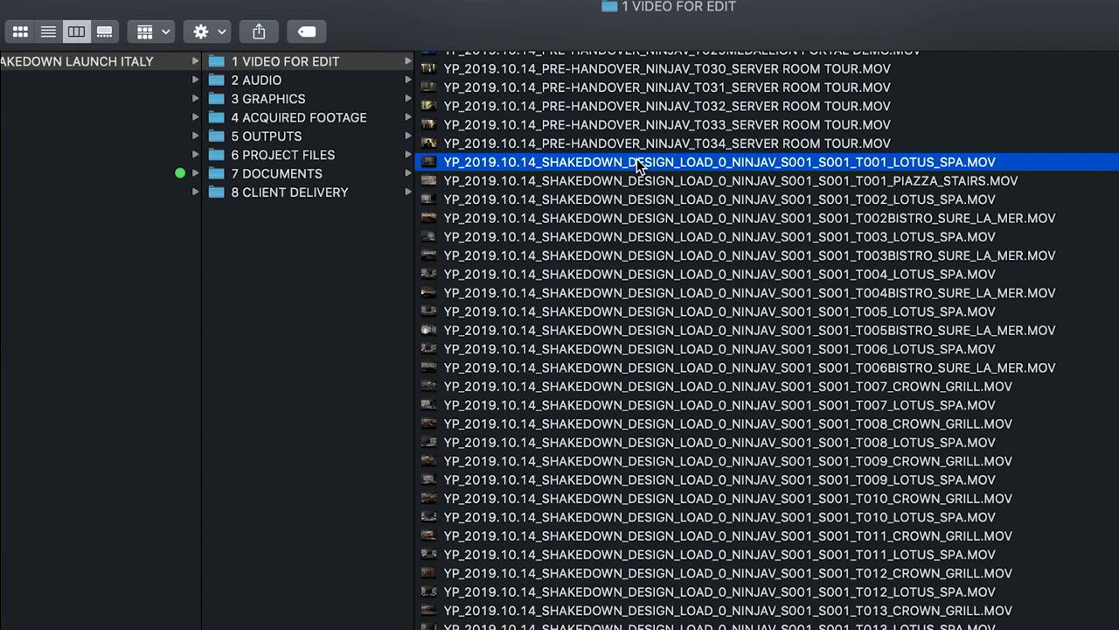
mouse_move(962, 173)
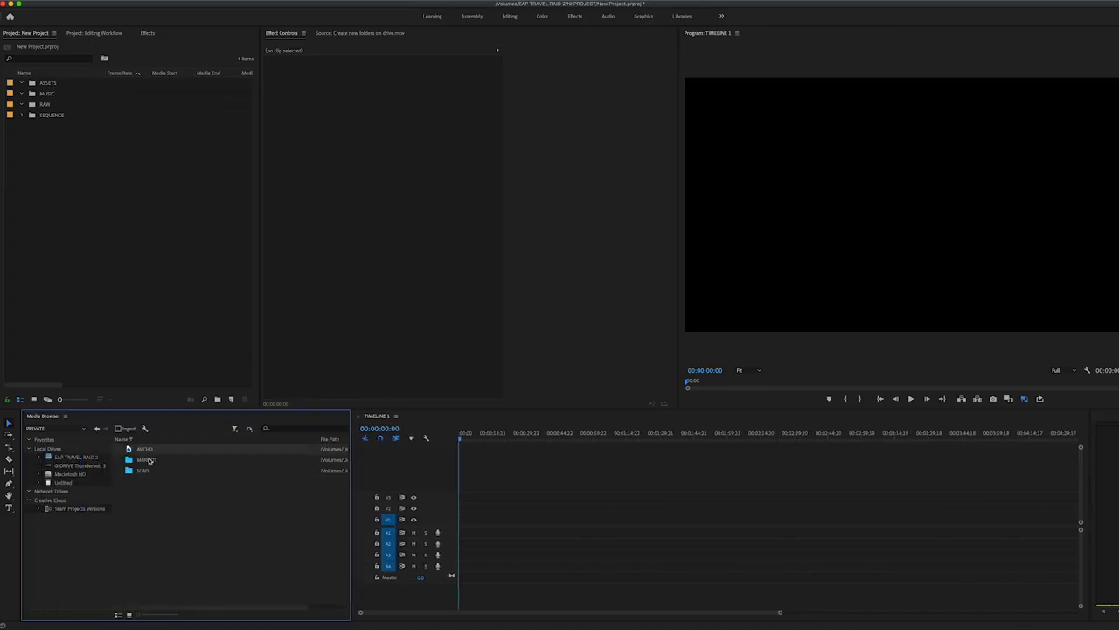
double_click(147, 460)
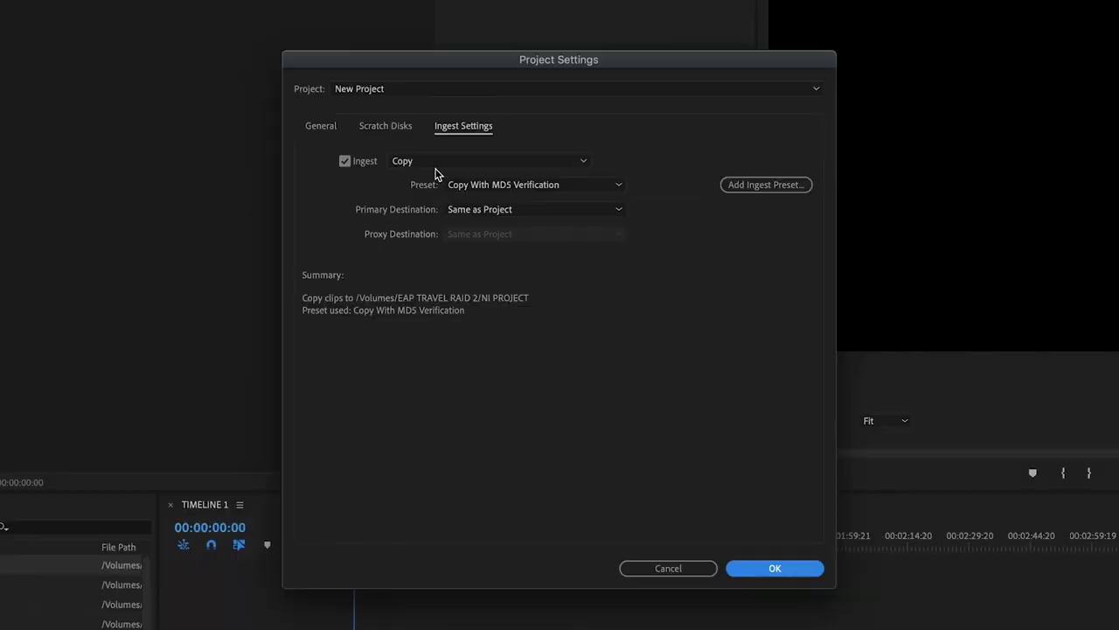
left_click(488, 161)
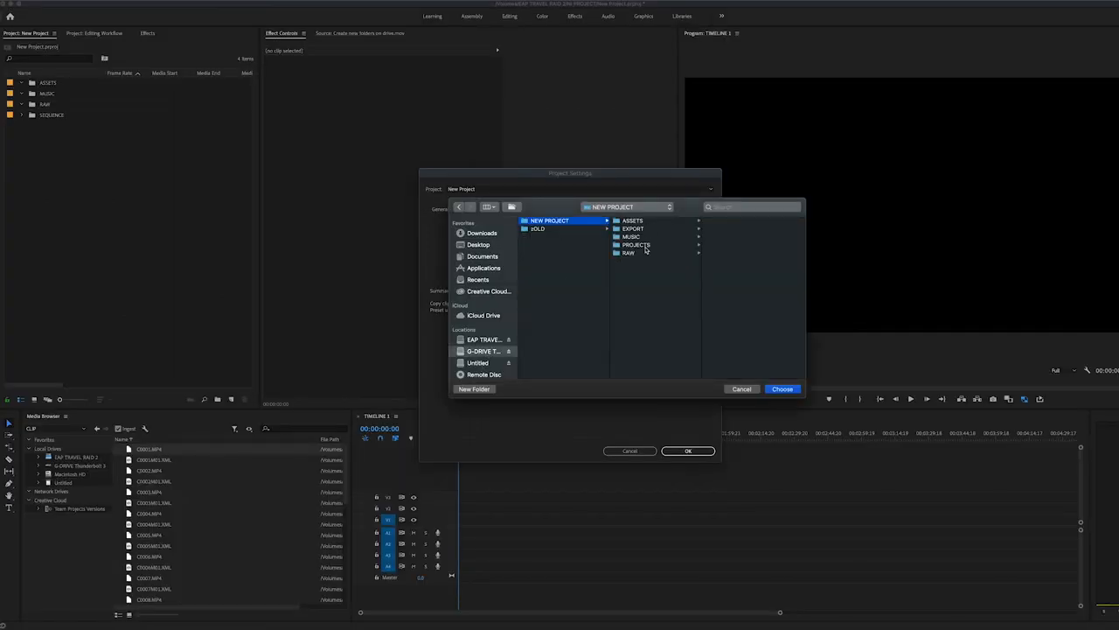
left_click(782, 389)
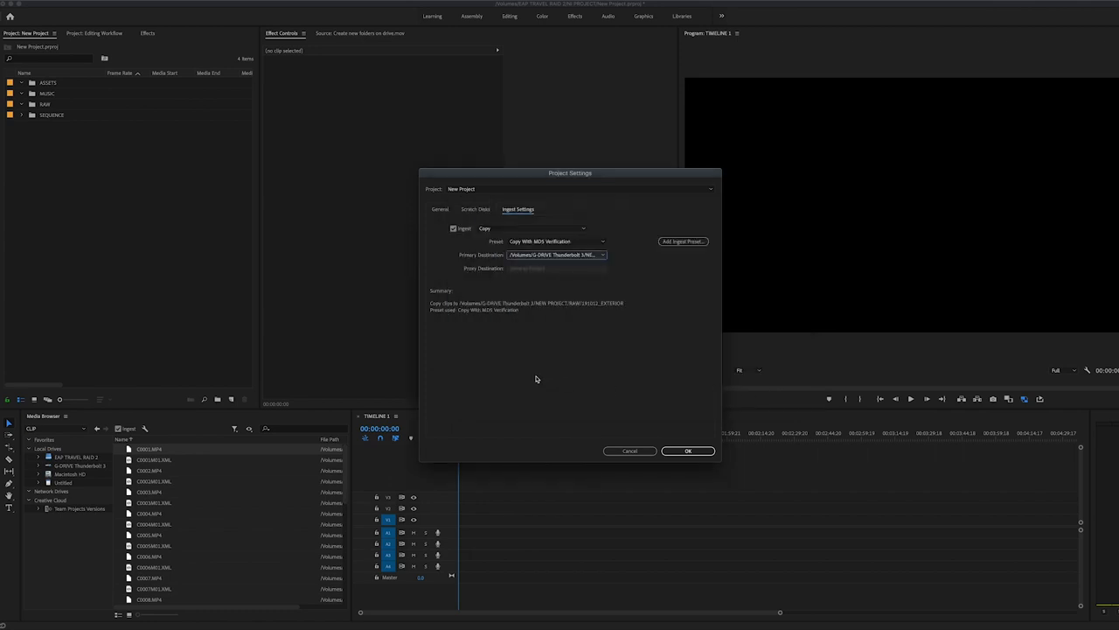
left_click(687, 451)
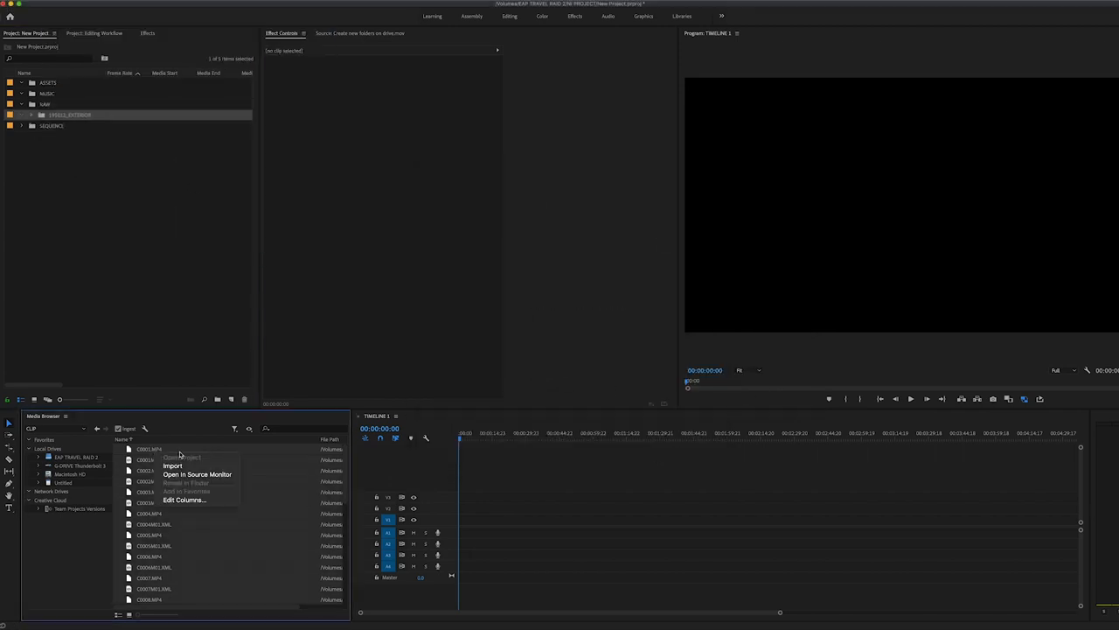
left_click(171, 465)
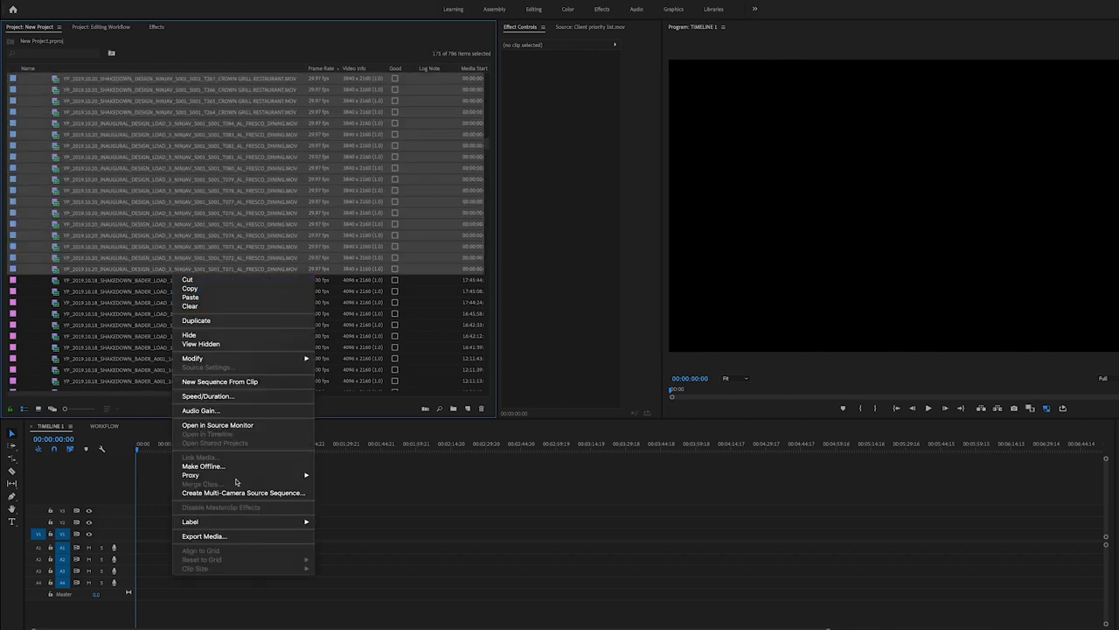
mouse_move(189, 476)
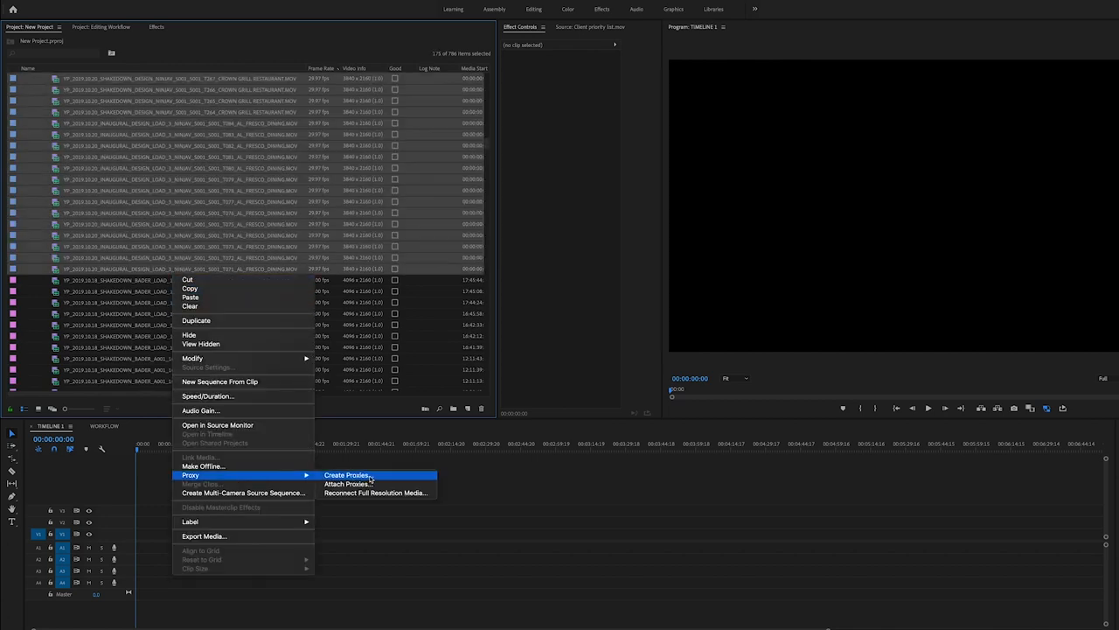
Step: Create QuickTime 1280x720 Apple ProRes 422 Proxy files next to original media and queue them
left_click(343, 474)
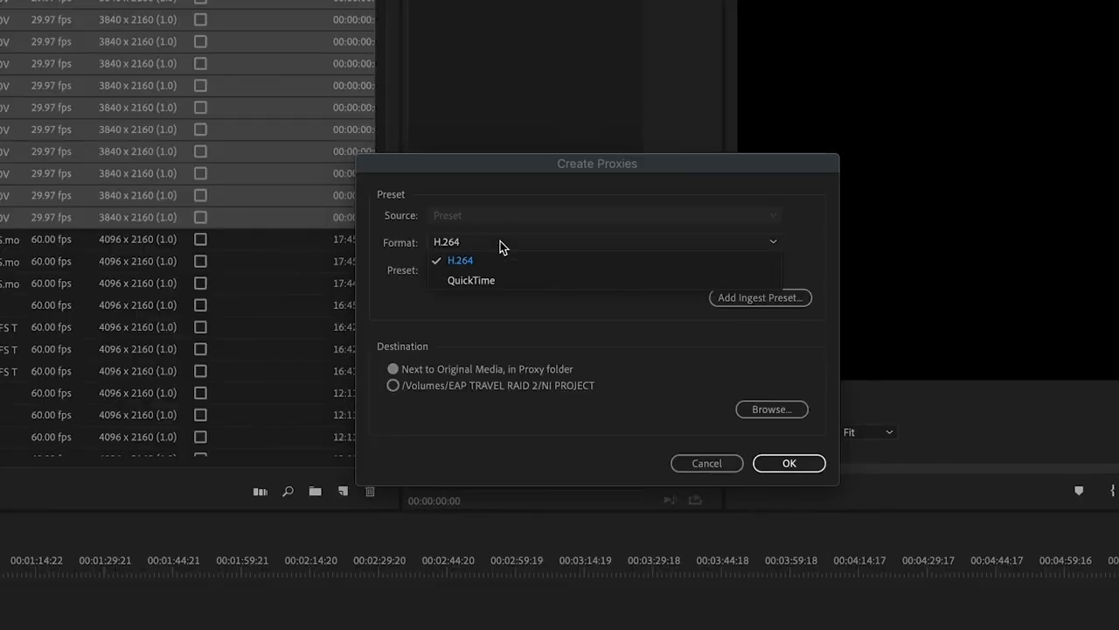
left_click(471, 280)
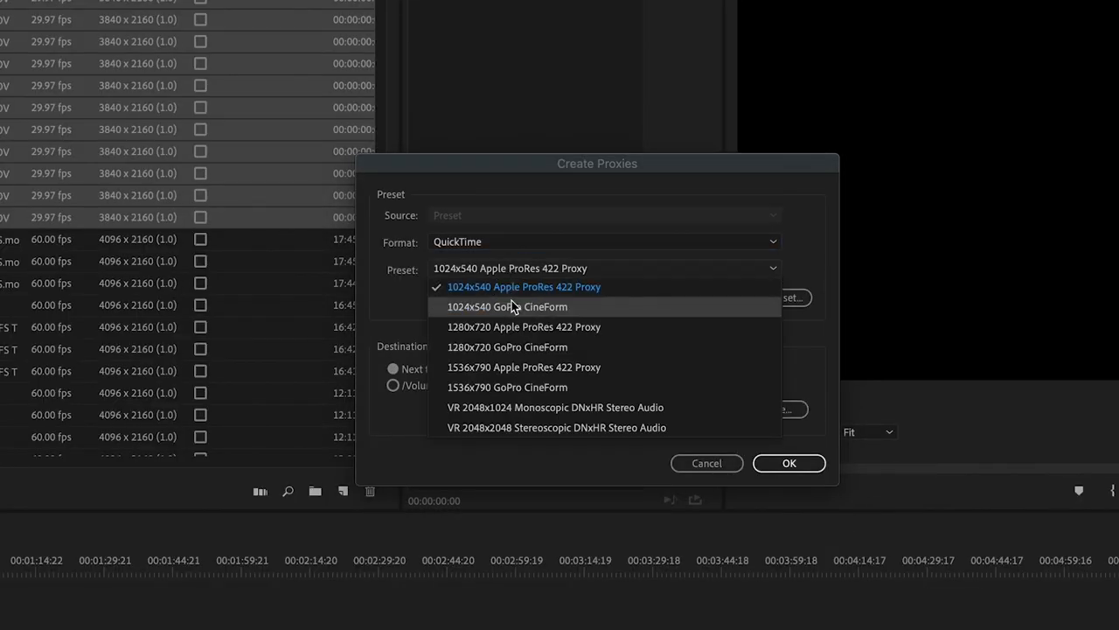
left_click(522, 327)
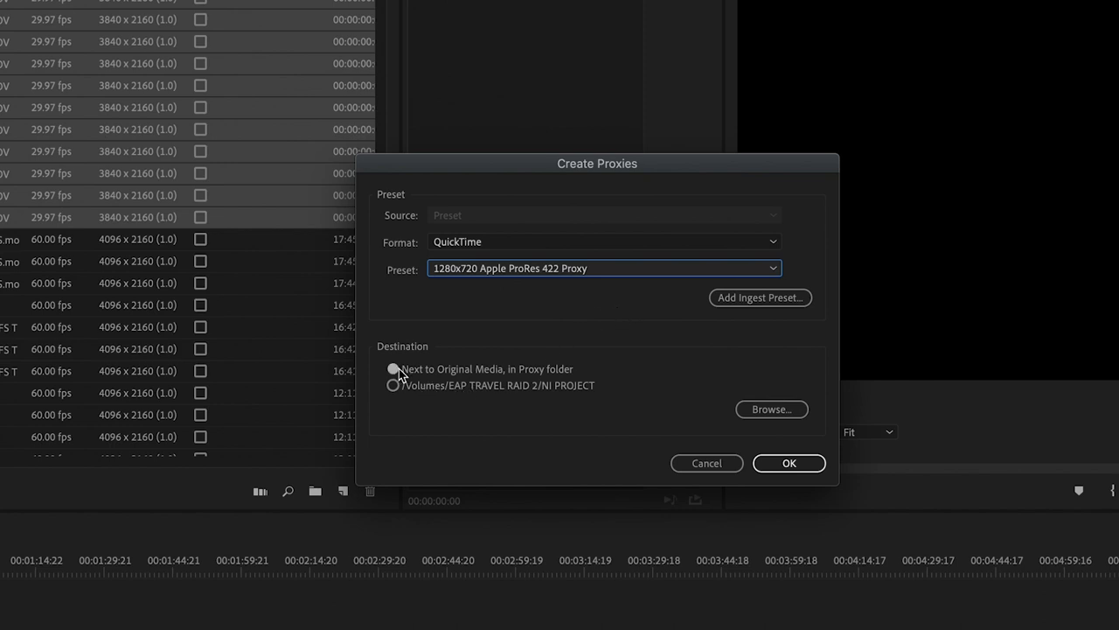
left_click(392, 369)
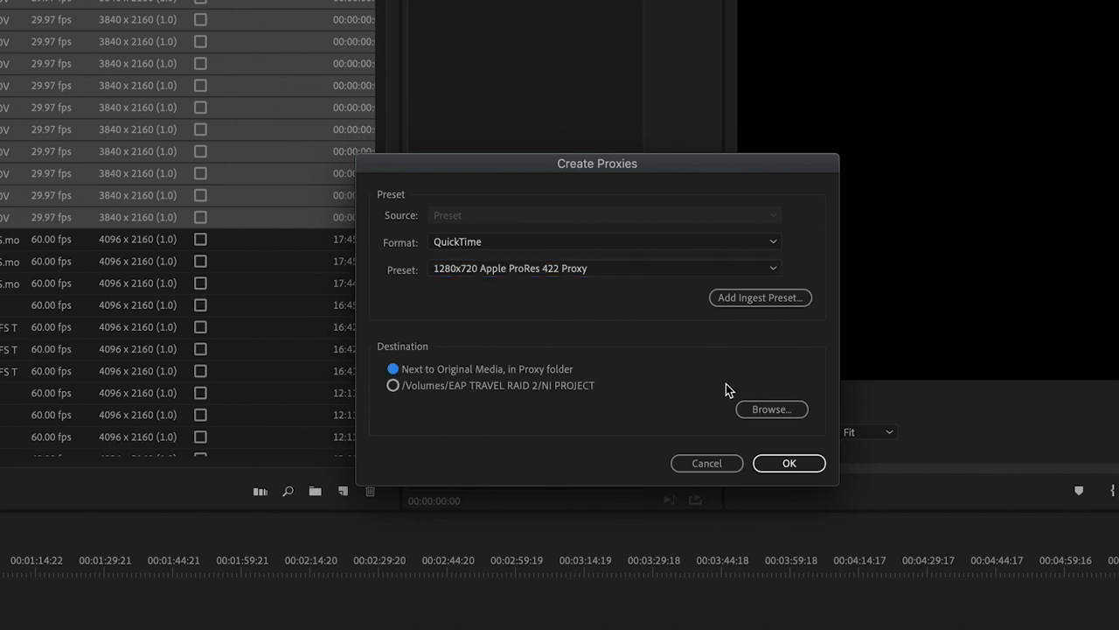
left_click(789, 462)
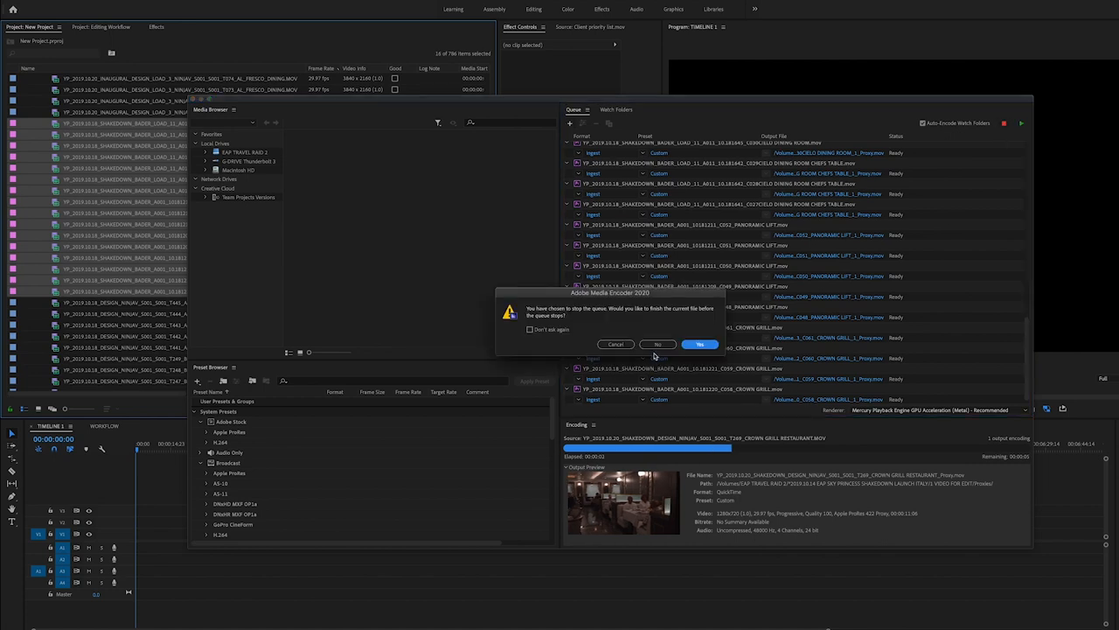
left_click(658, 343)
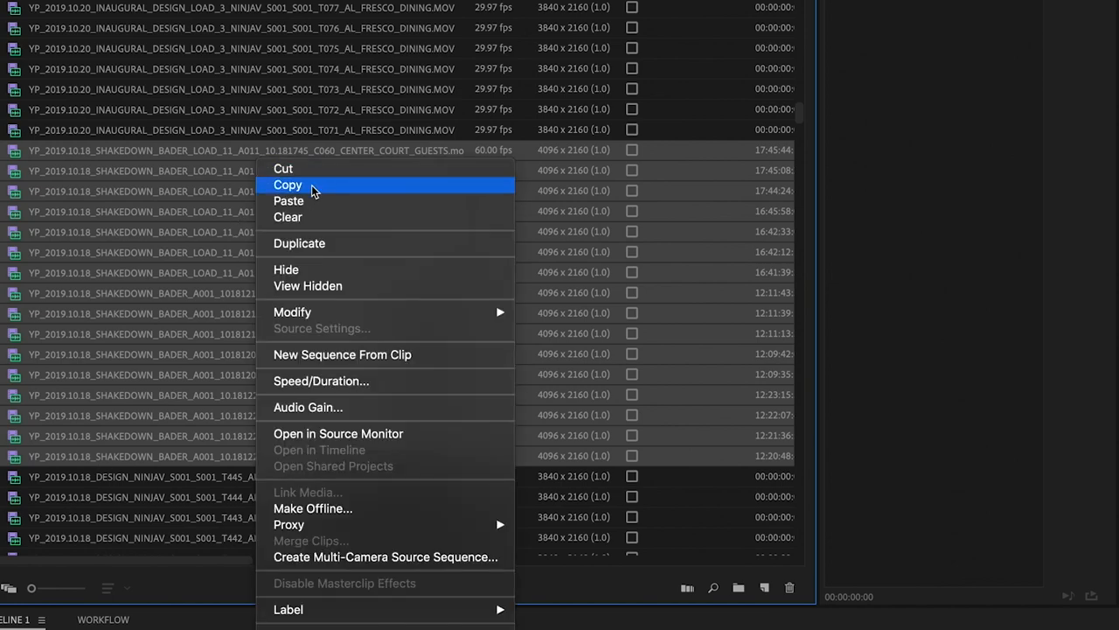
mouse_move(292, 311)
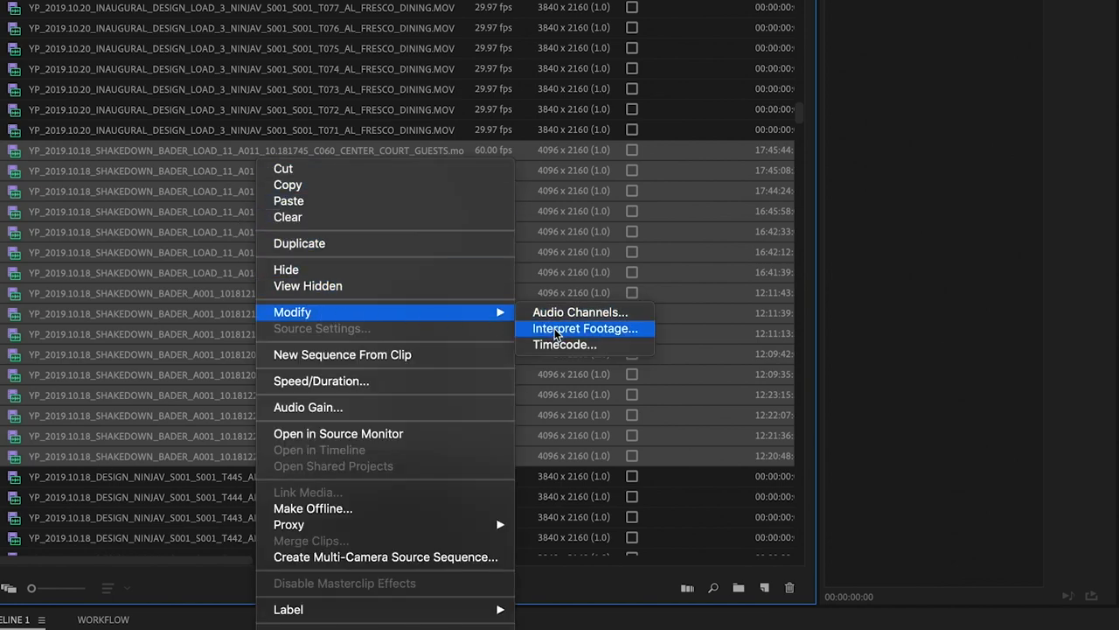
Step: Send the Crown Grill and Al Fresco clips to Create Proxies via Interpret Footage
left_click(584, 329)
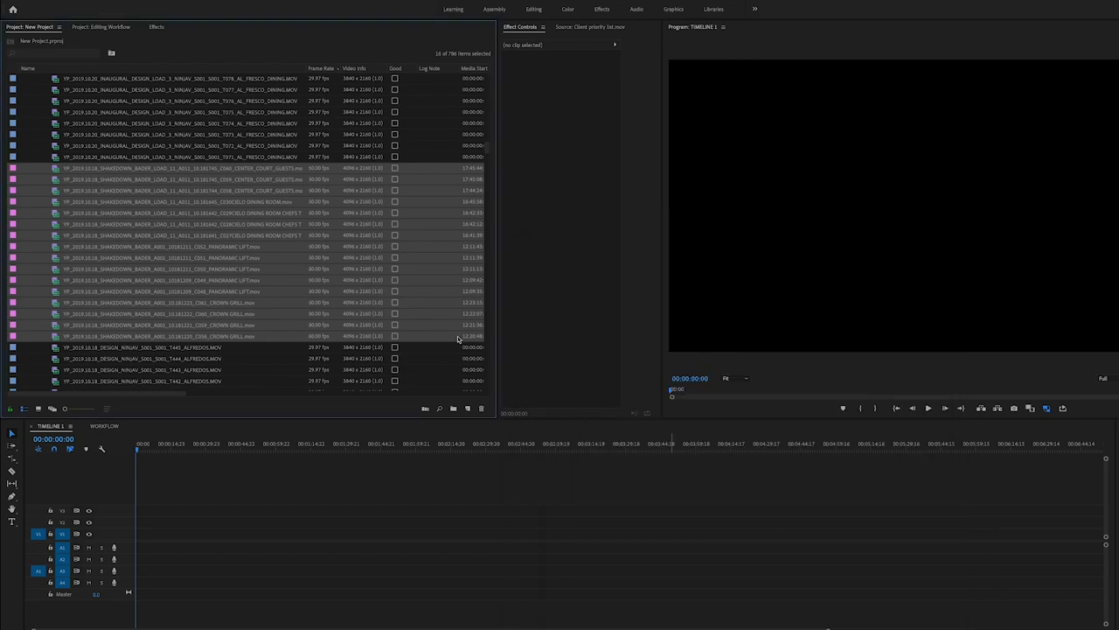
right_click(175, 167)
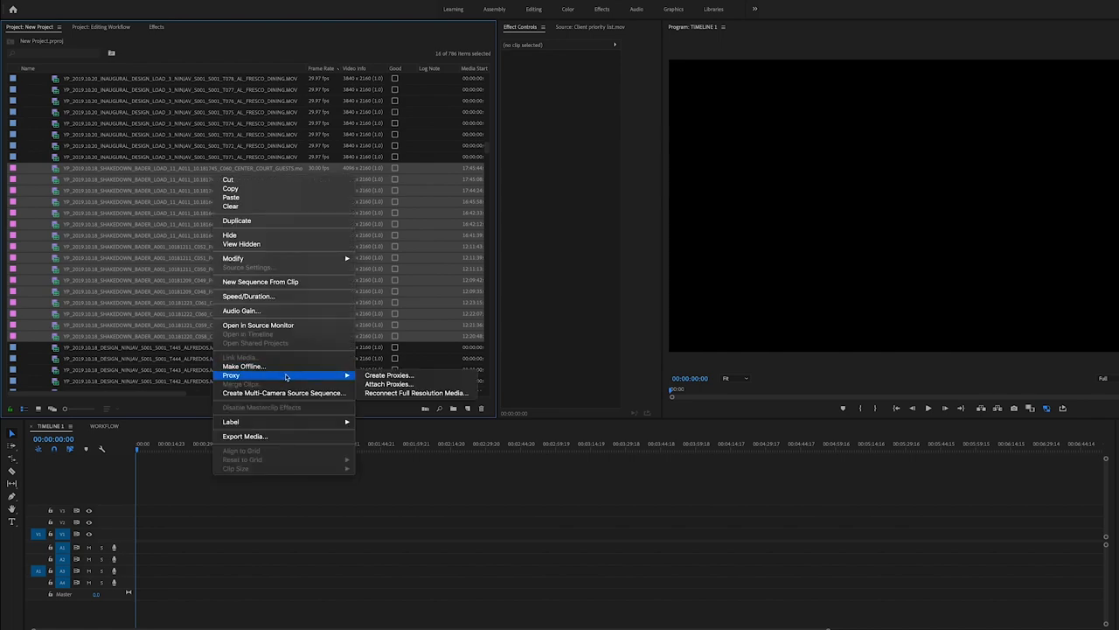
left_click(389, 374)
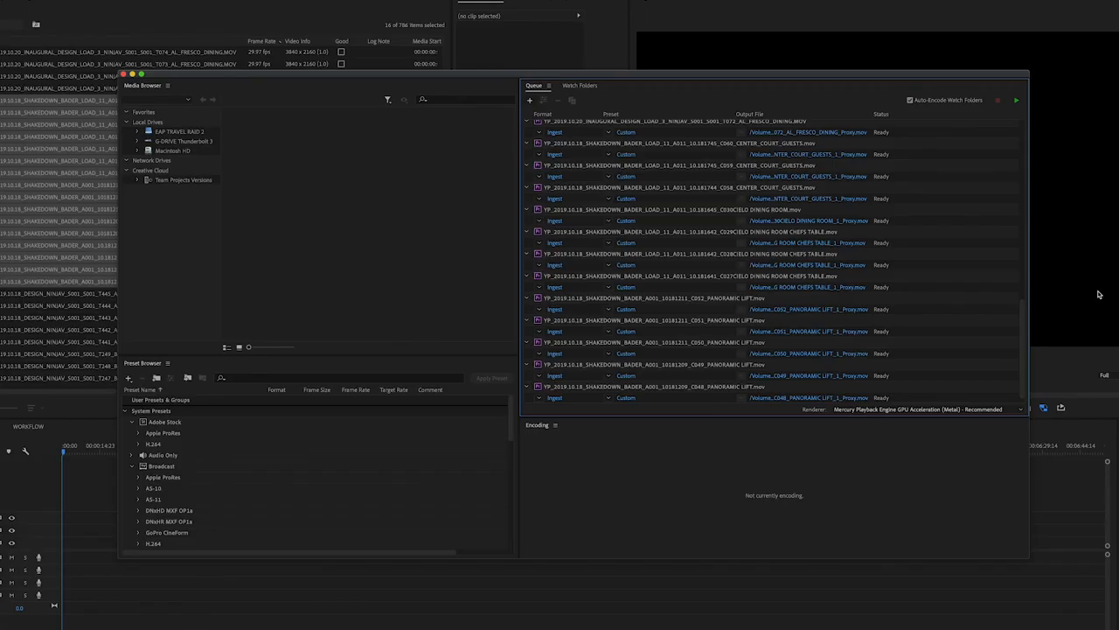
scroll("down", 3)
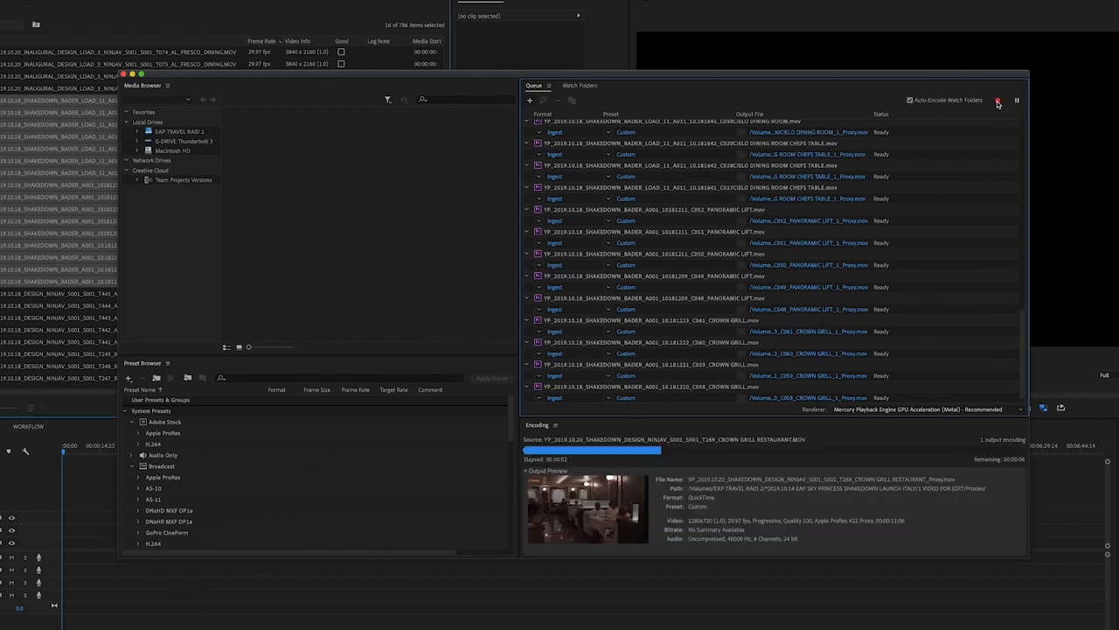
Step: Confirm the frame-rate interpretation and restart the Media Encoder proxy queue
left_click(1004, 102)
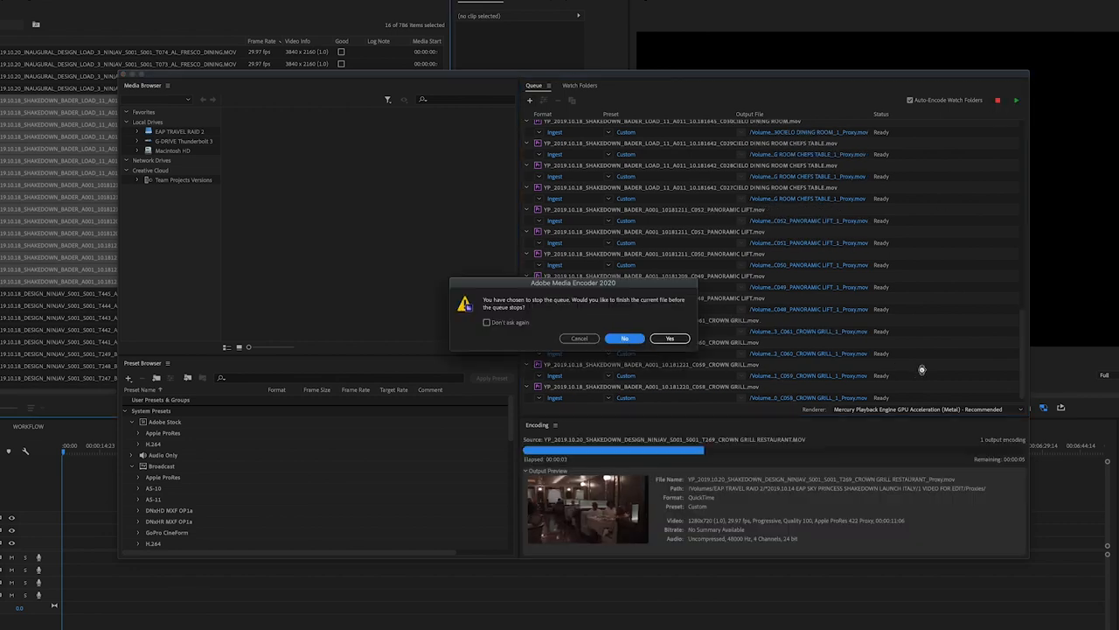
left_click(668, 338)
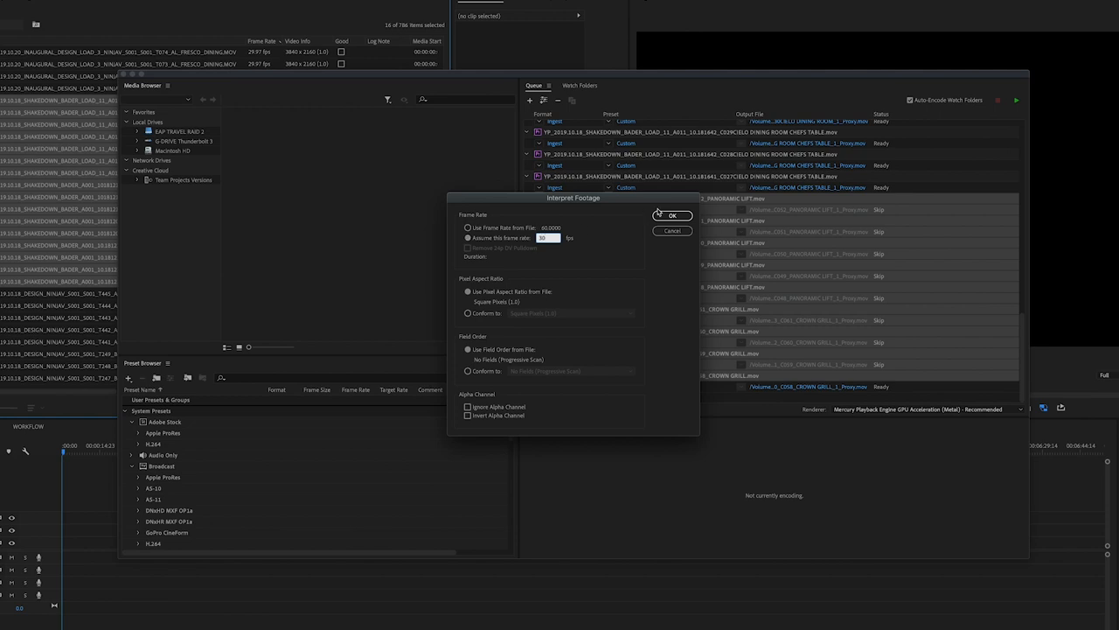
left_click(672, 215)
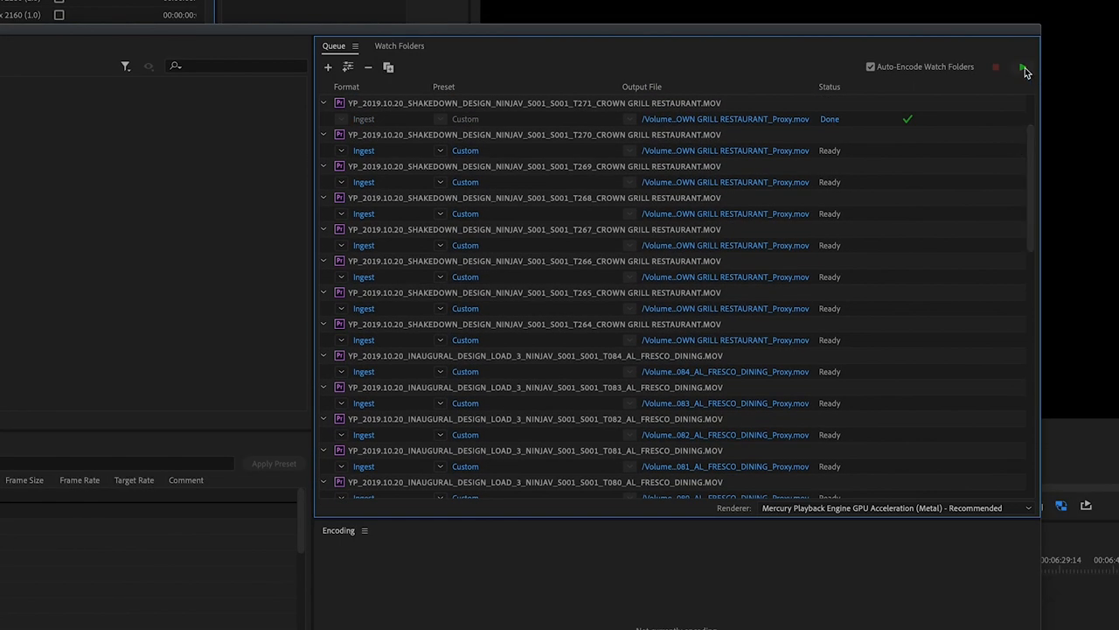
left_click(1023, 68)
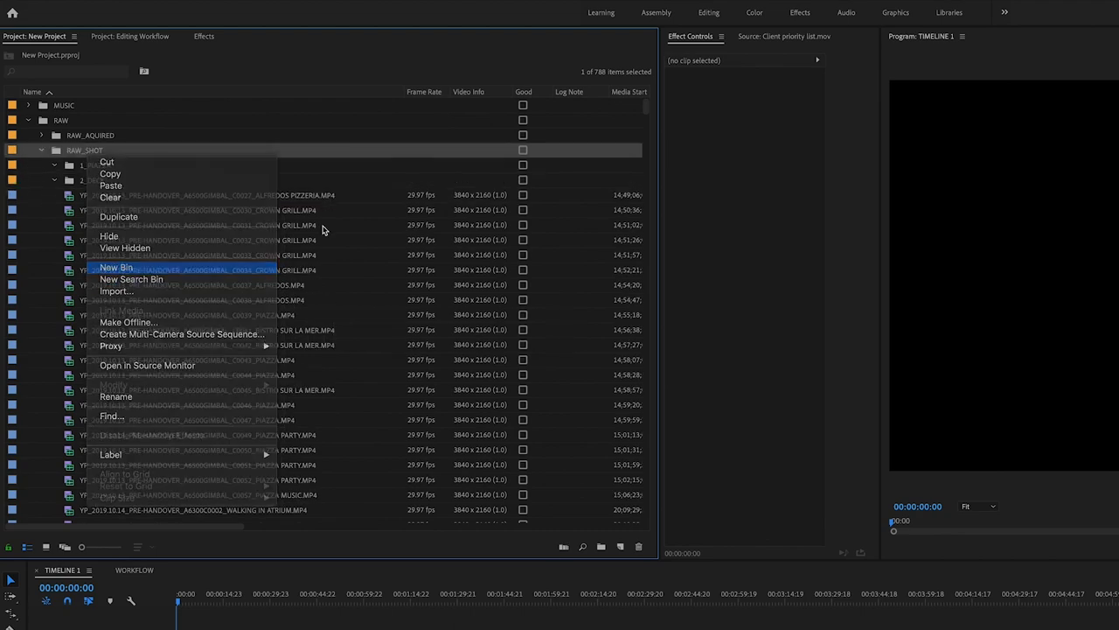
Step: Create a new bin in the RAW_SHOT folder of the Project panel
left_click(115, 266)
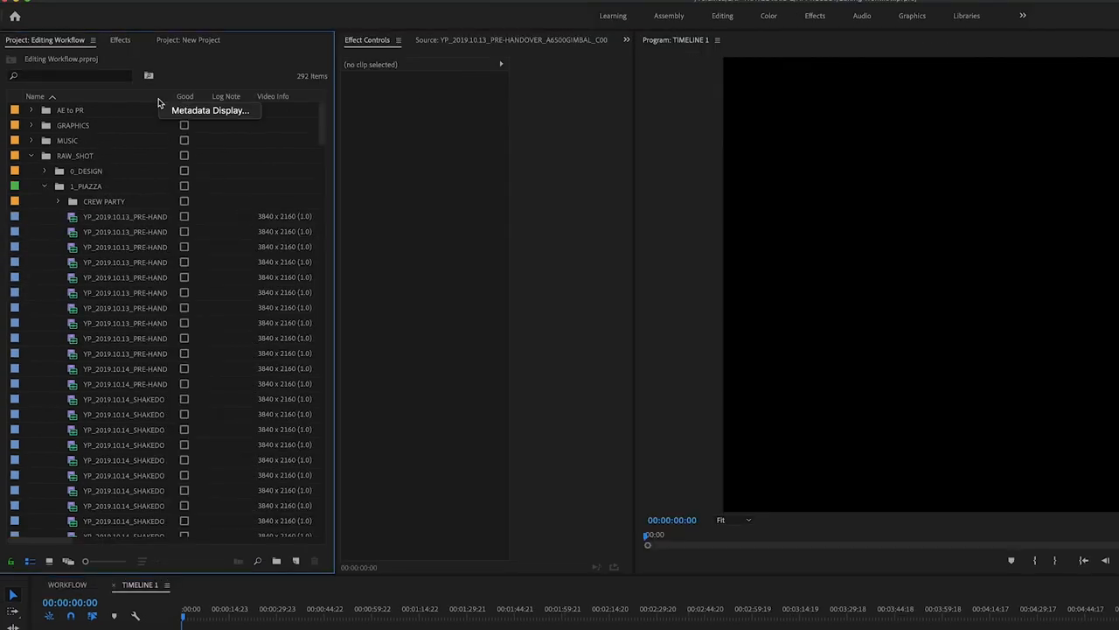
Step: Add the Proxy metadata column showing each clip's proxy as Attached
left_click(210, 110)
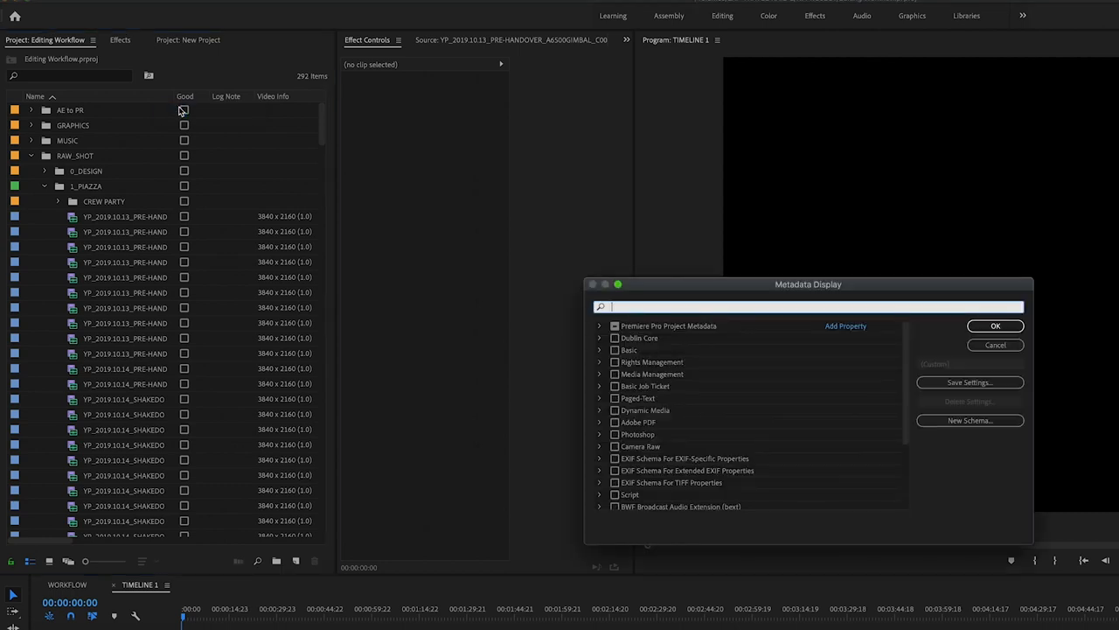
type("proxy")
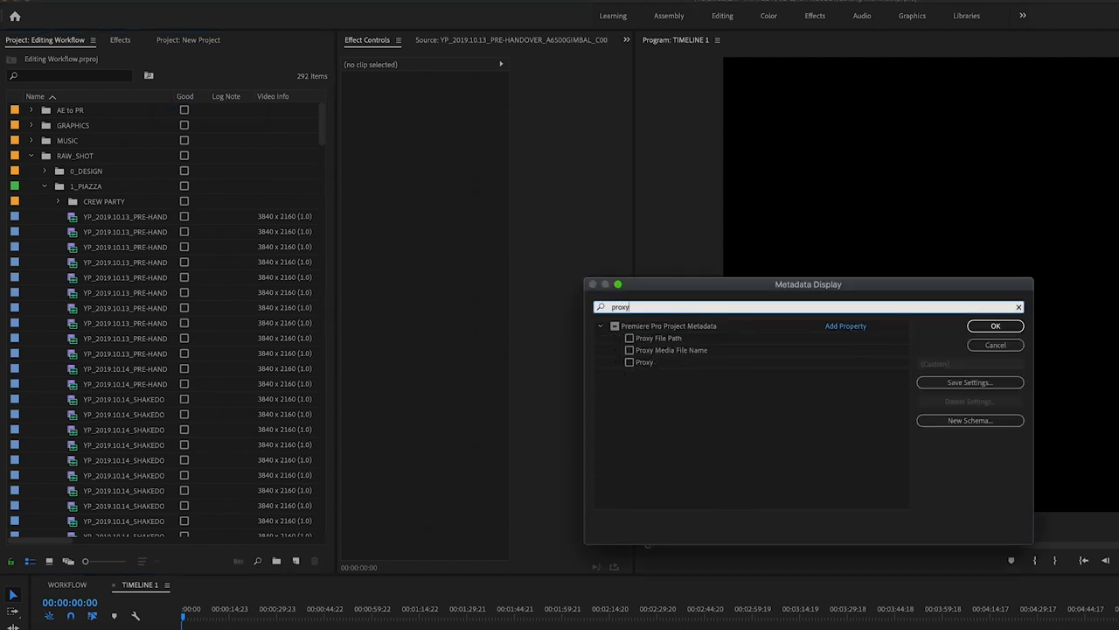
left_click(995, 326)
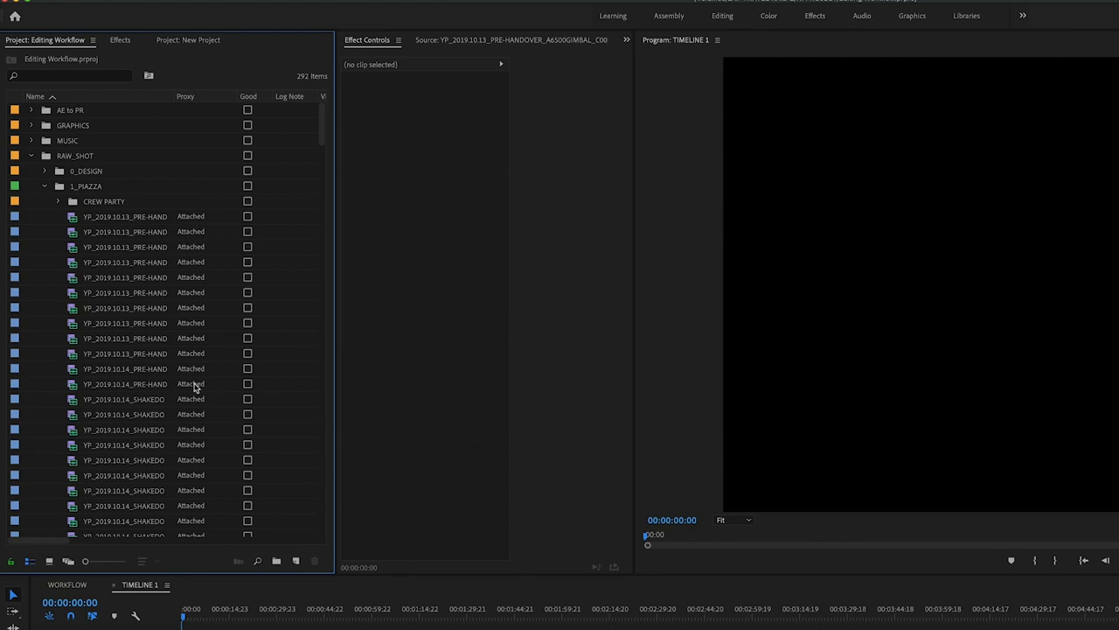
scroll("down", 3)
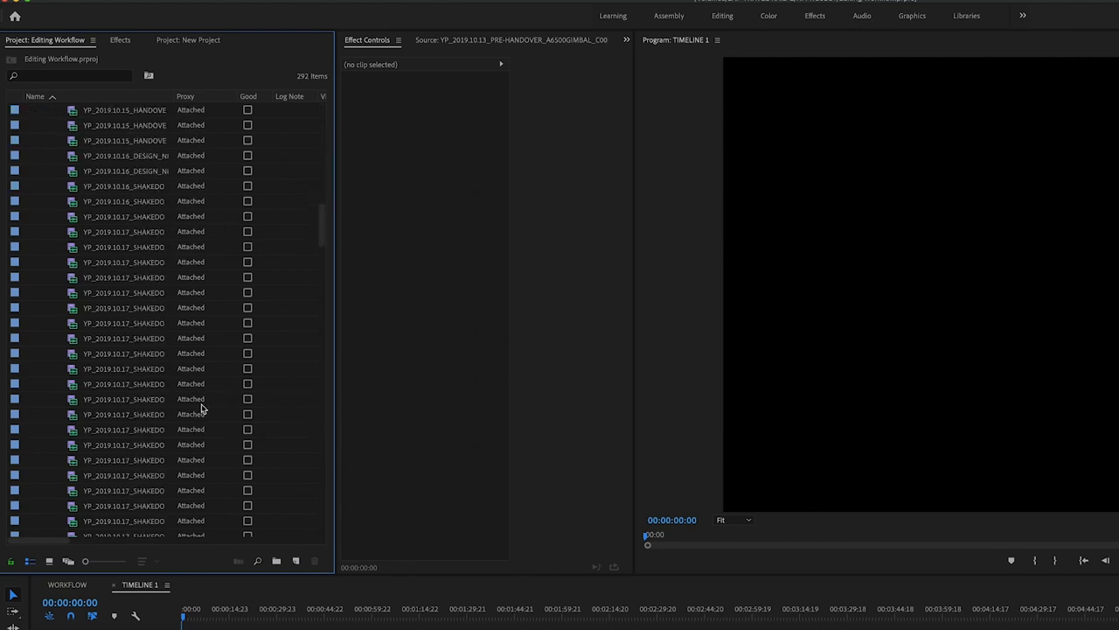
scroll("down", 3)
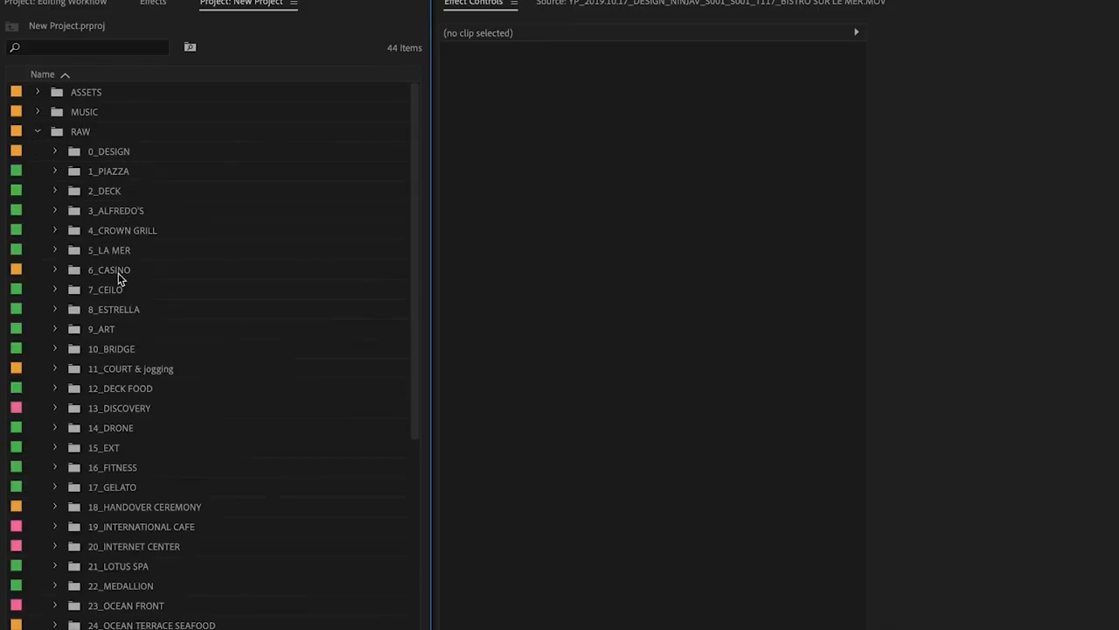
Step: Scroll through the New Project's numbered raw location bins up to 39_VISTA LOUNGE
scroll("down", 3)
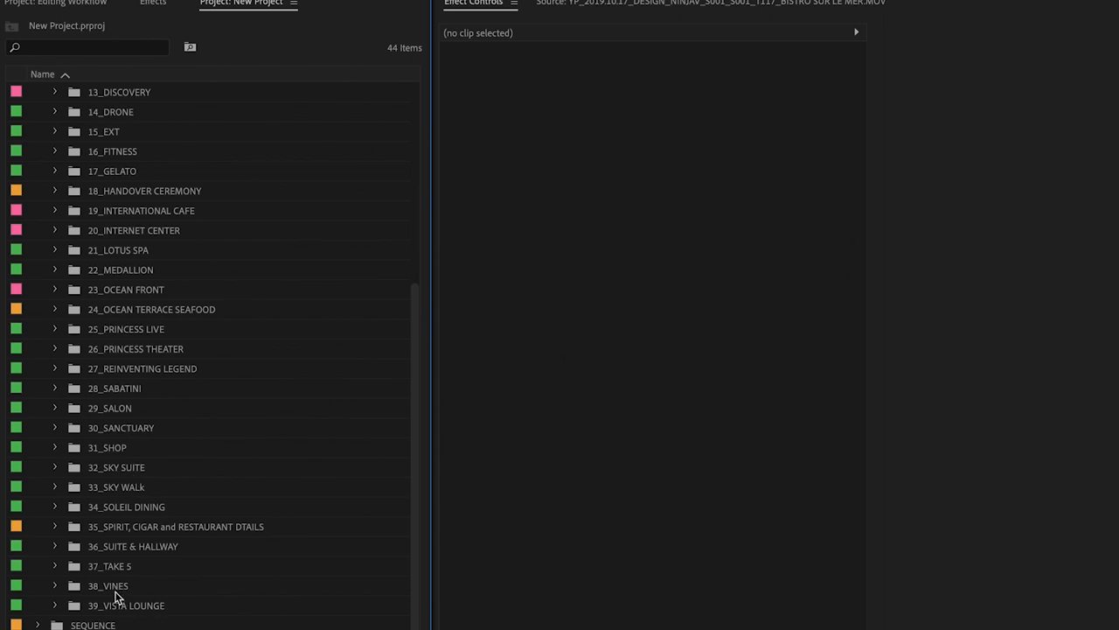
mouse_move(102, 517)
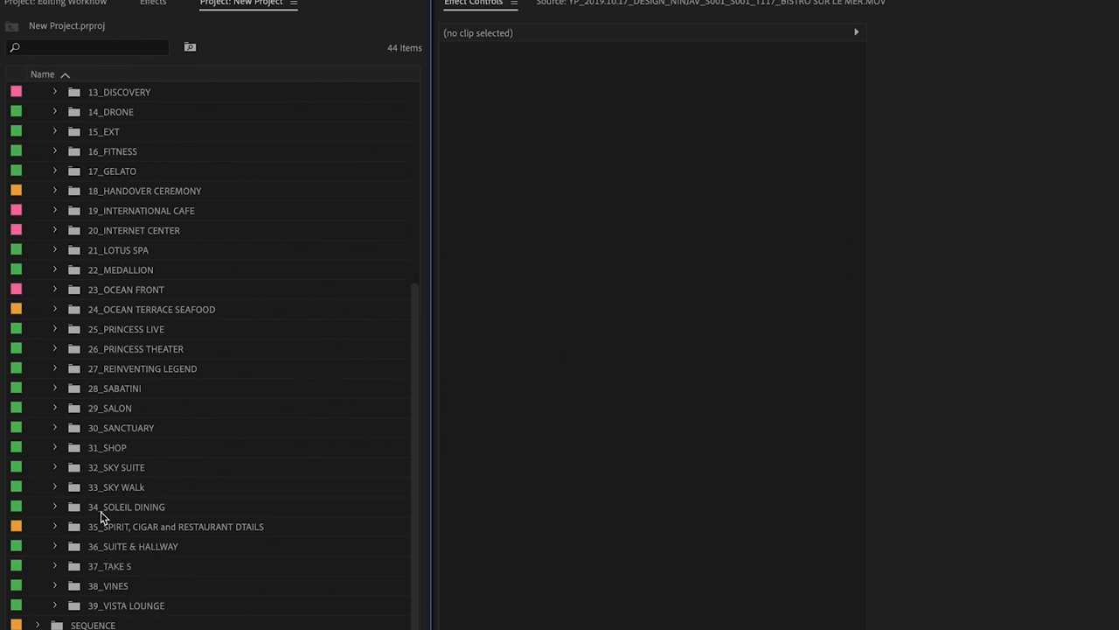
mouse_move(120, 396)
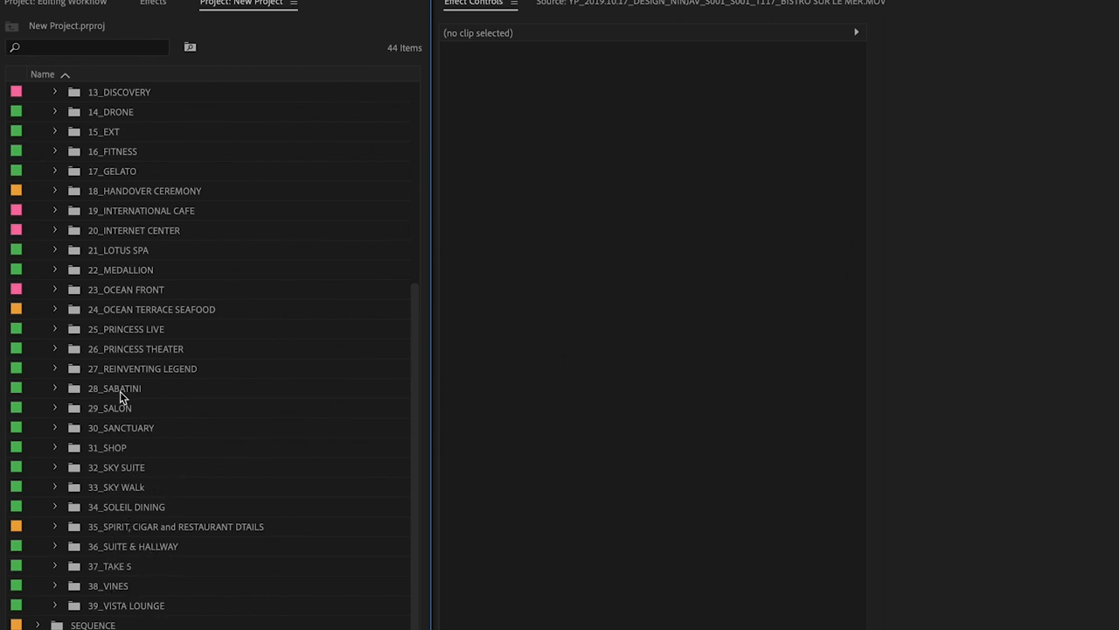
mouse_move(180, 357)
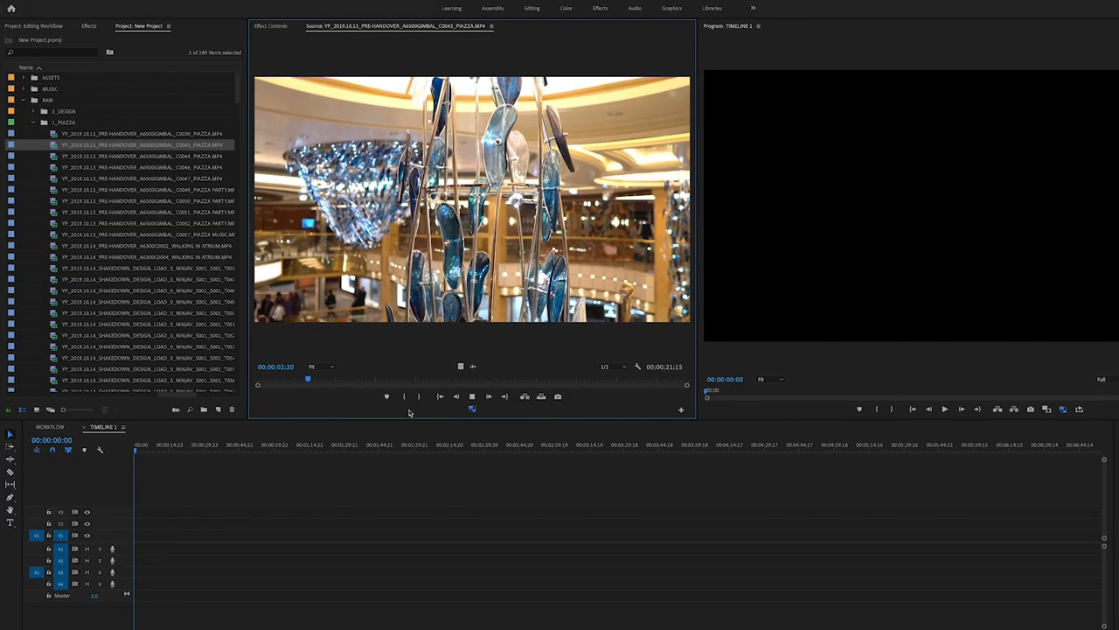
Step: Preview the piazza clip, then create a WORKBENCH sequence with Custom editing mode matching the clips
key("L")
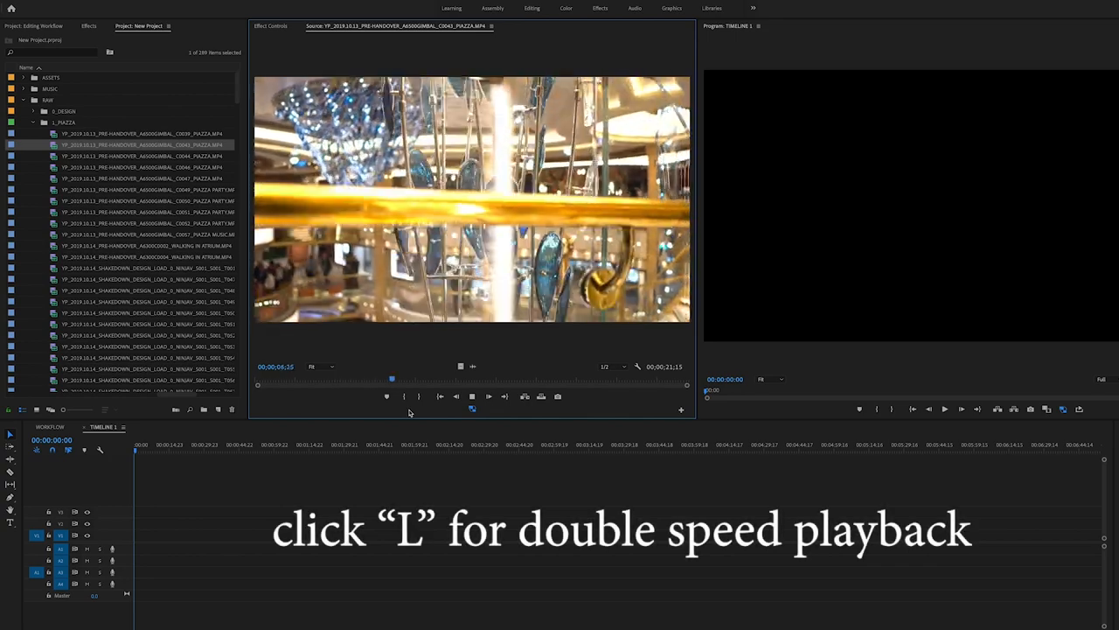
key("l")
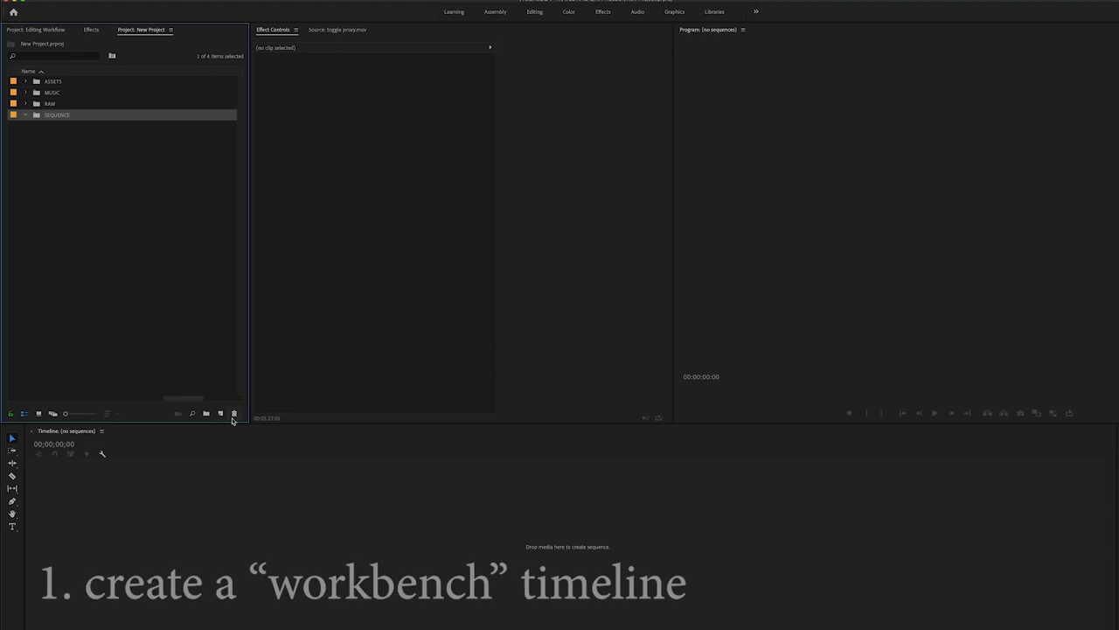
left_click(220, 412)
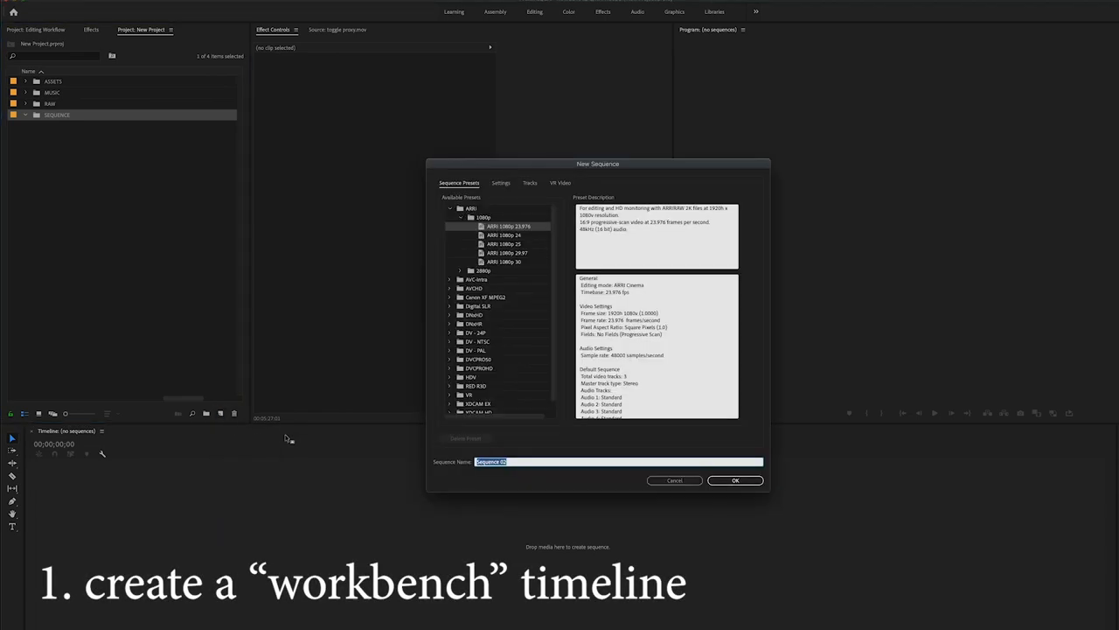
type("WORKBENCH")
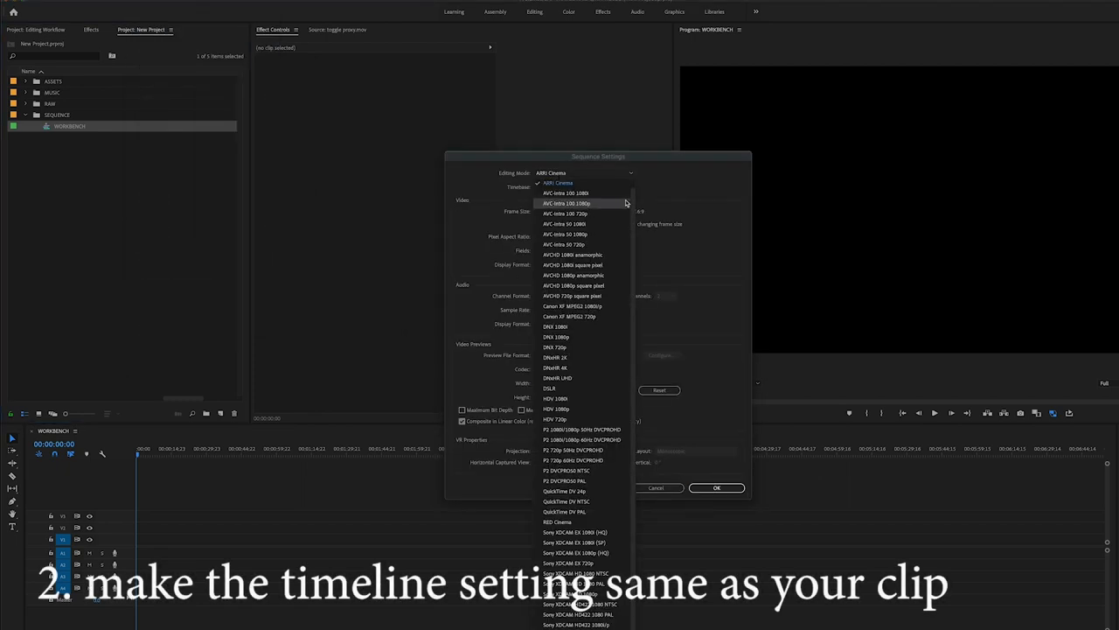
left_click(581, 203)
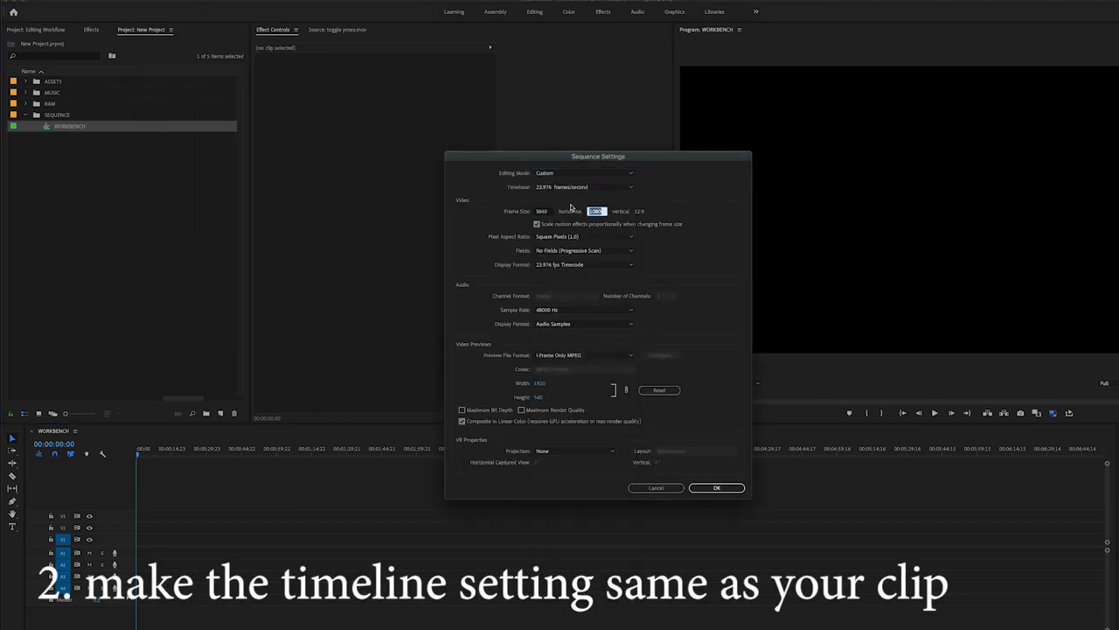
left_click(630, 186)
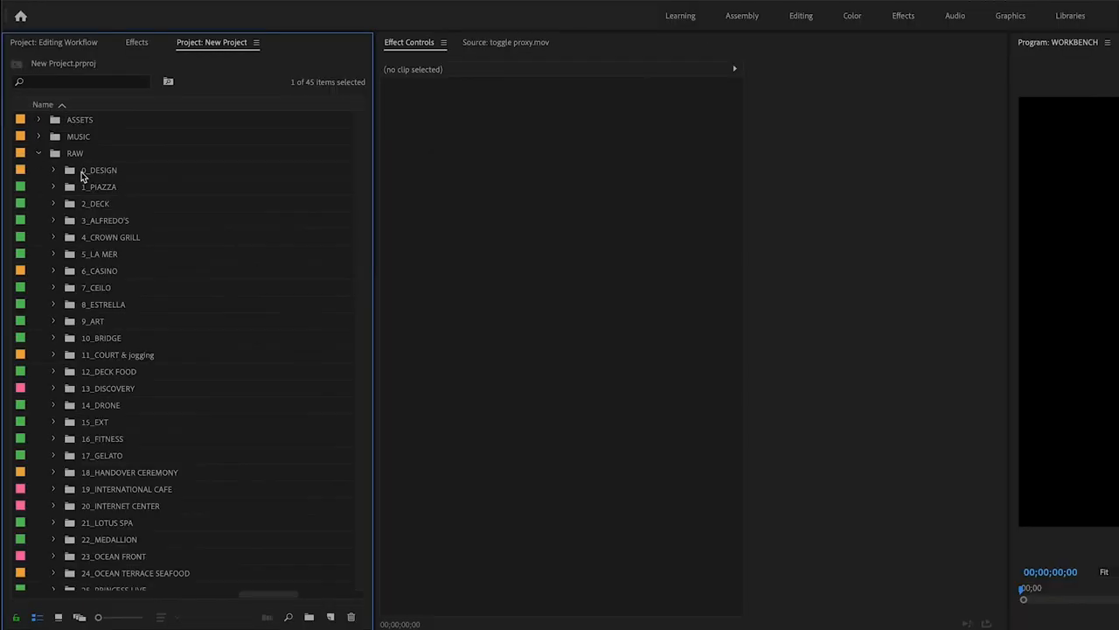
mouse_move(107, 371)
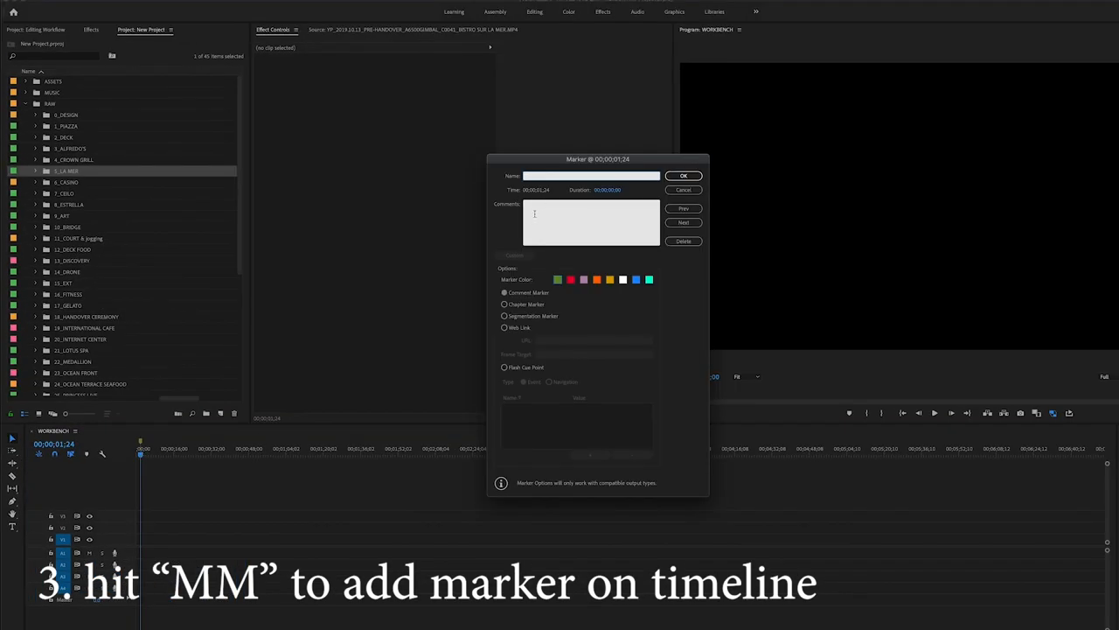
Step: Mark a restaurant moment and place it on V2 in the WORKBENCH timeline
left_click(682, 175)
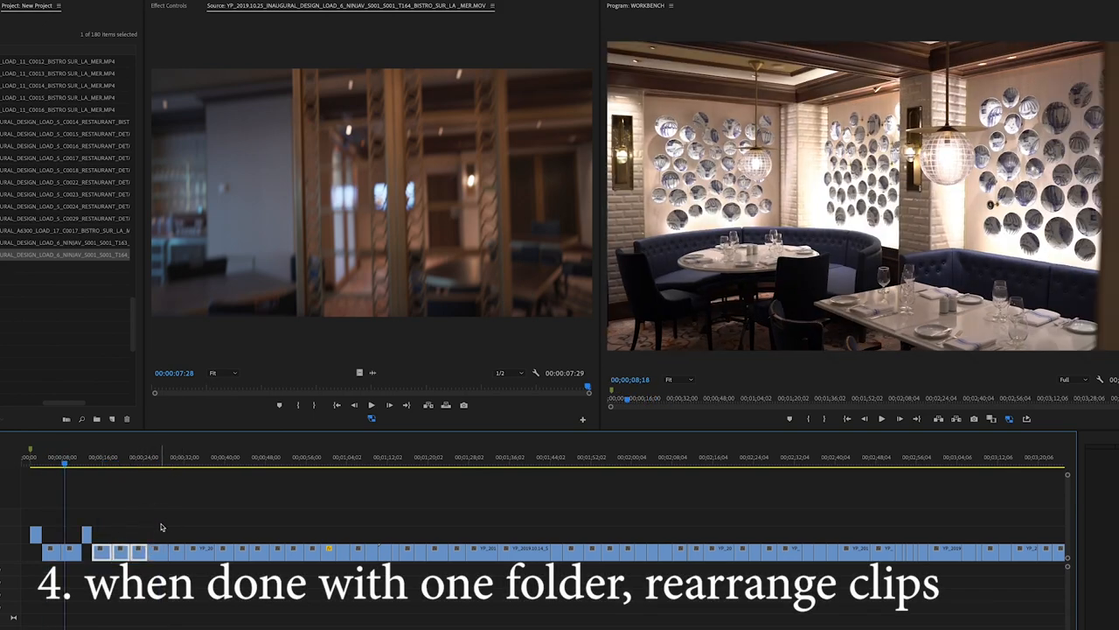
left_click(224, 474)
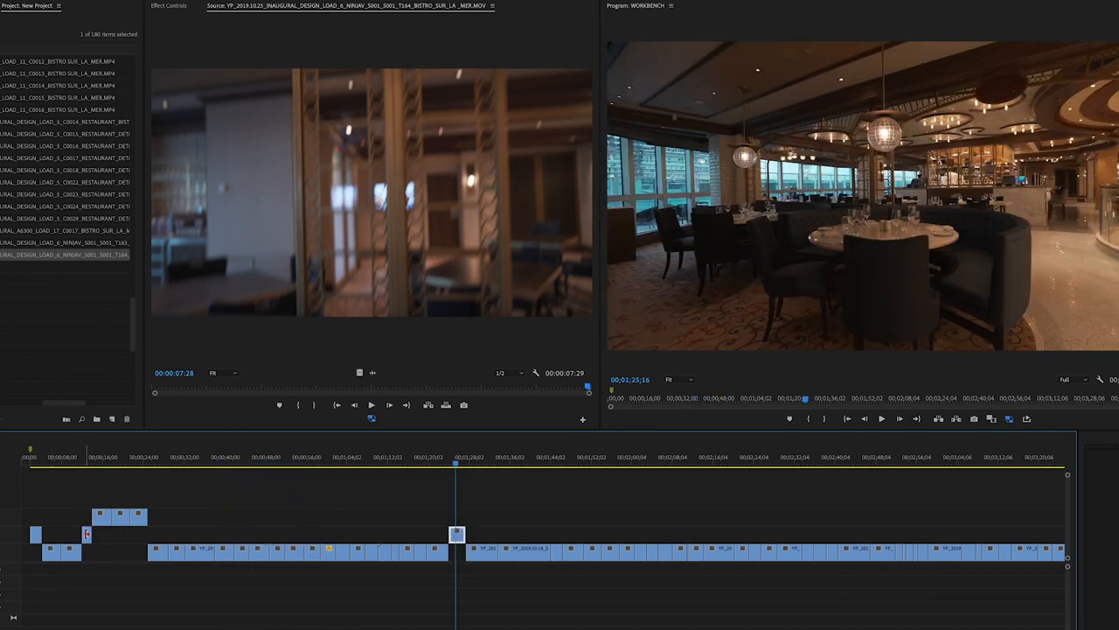
left_click(564, 462)
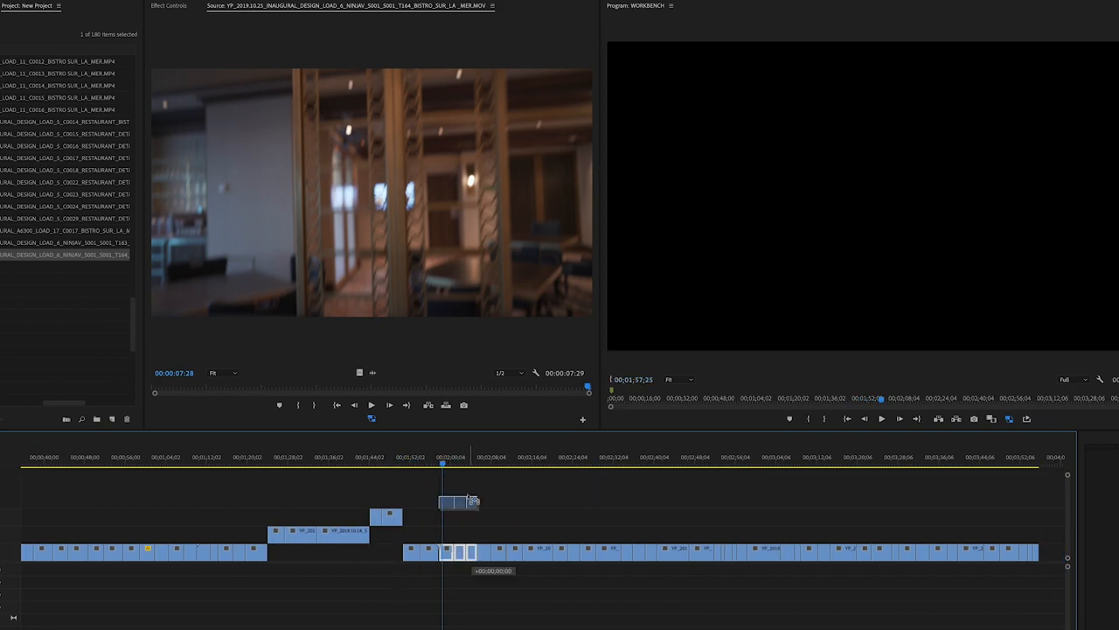
left_click(501, 462)
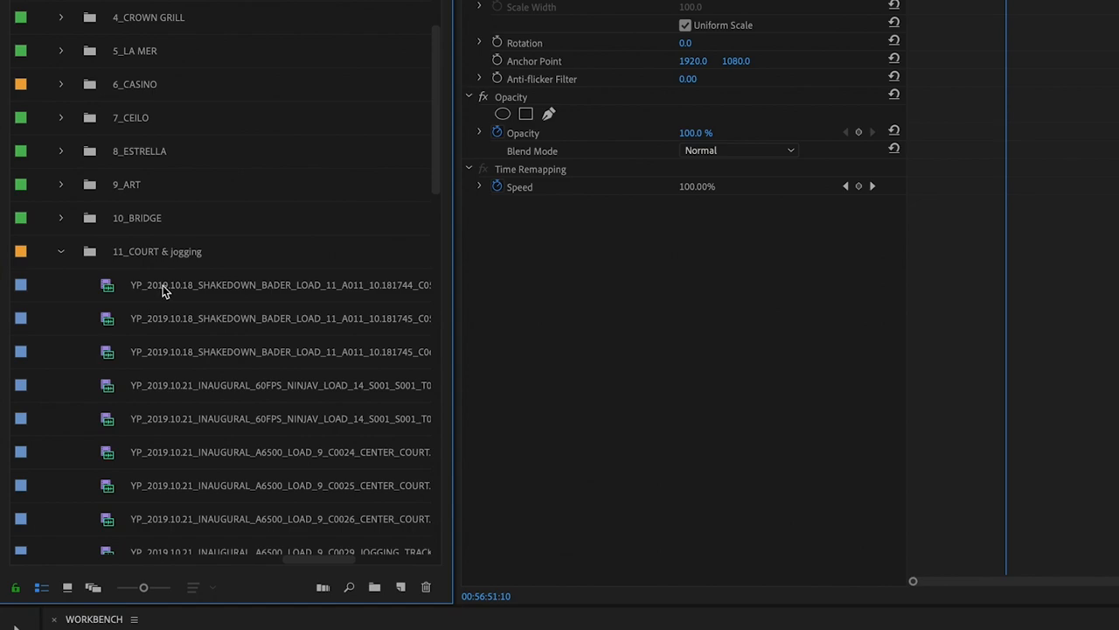
Step: Select the first COURT & Jogging clip for the WORKBENCH selects
left_click(279, 319)
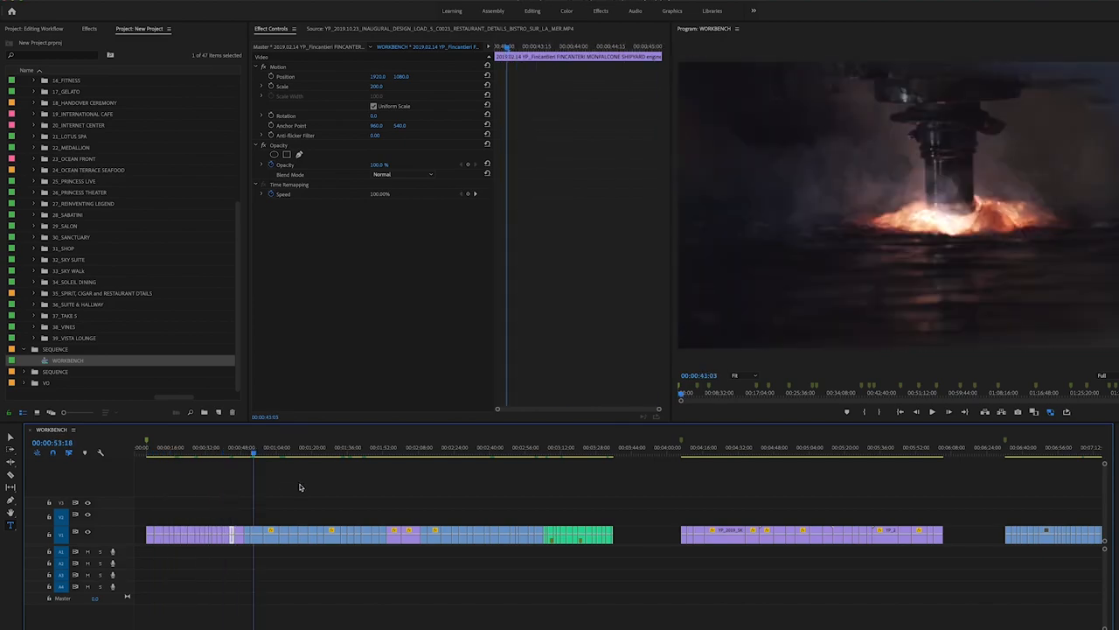
Step: Preview a select further along the finished WORKBENCH sequence
left_click(474, 535)
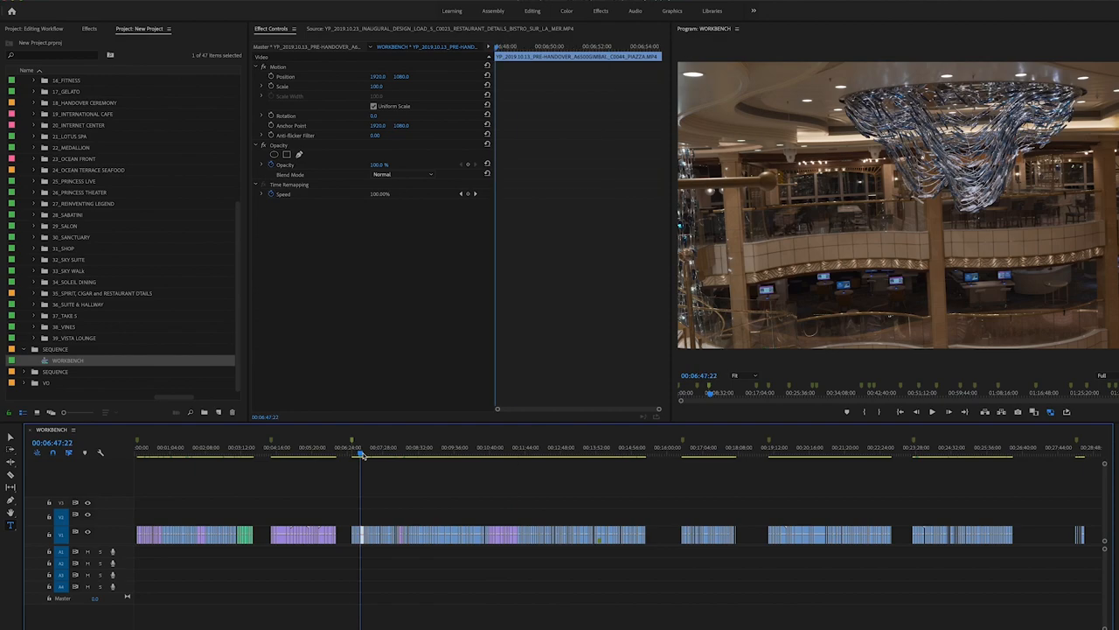
left_click(383, 455)
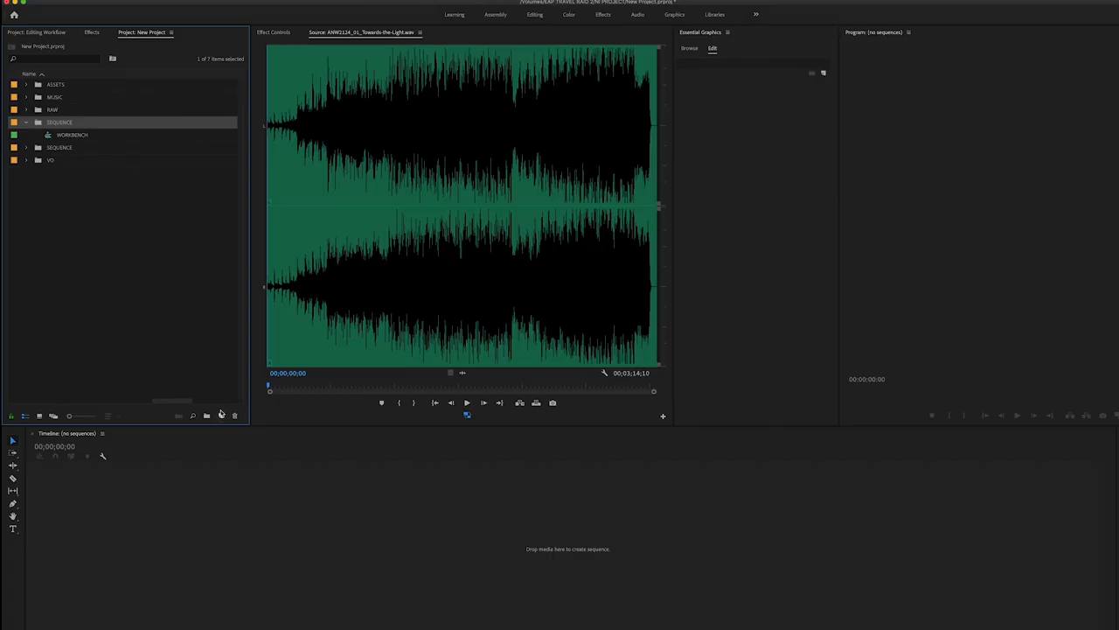
Step: Create a new sequence from the Project panel's New Item menu
left_click(220, 416)
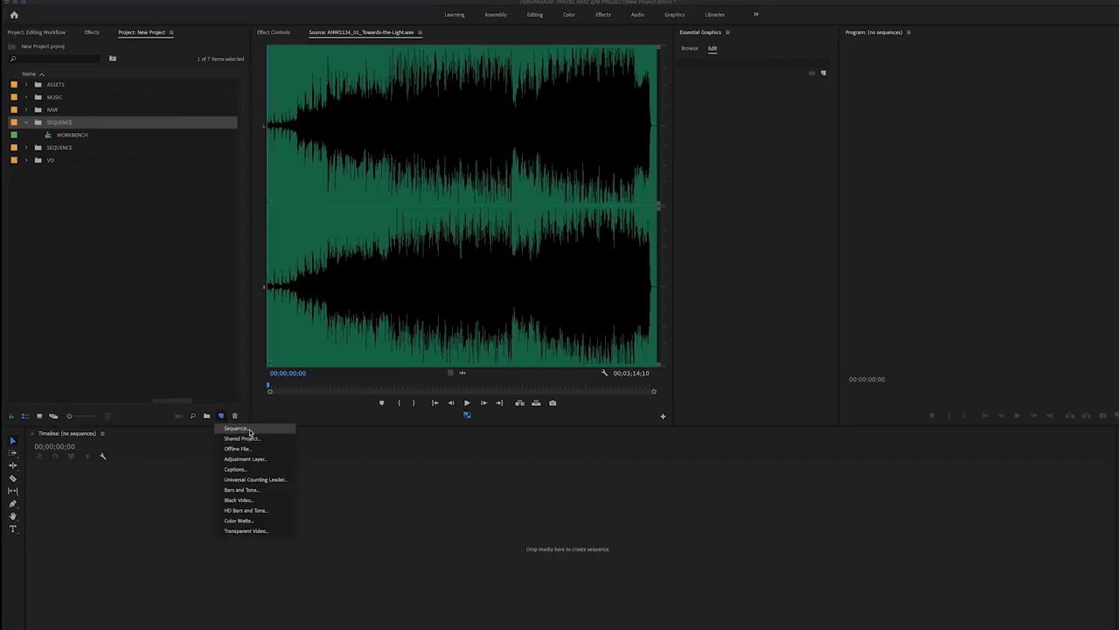
left_click(235, 428)
type("DES")
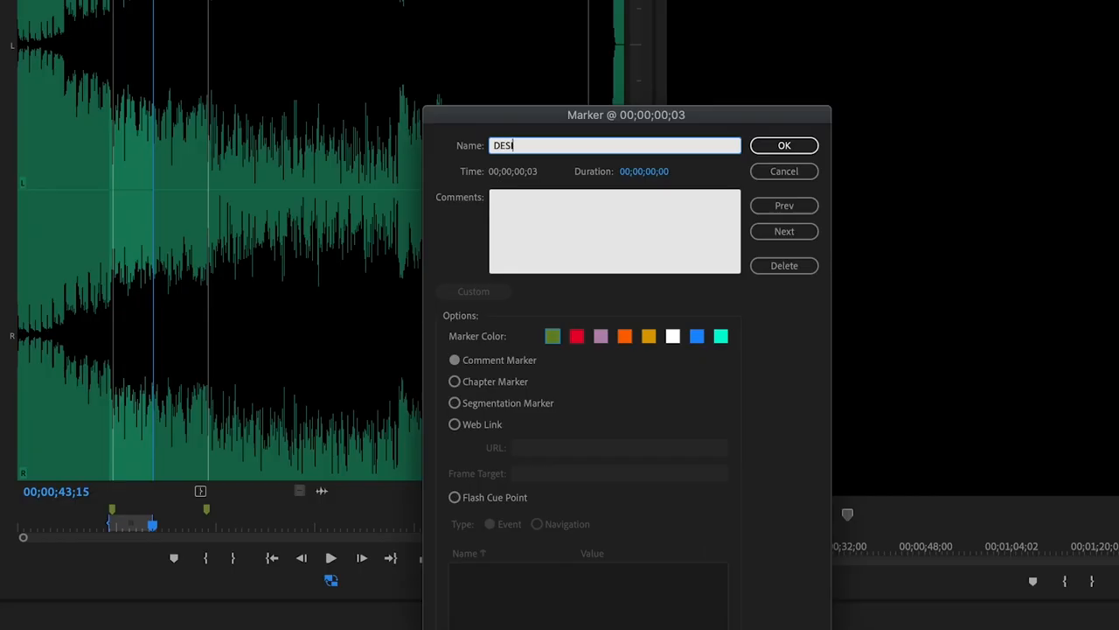
Step: Name the first music marker 'DESIGN, BUILDING PROCESS' and start naming the next section marker
type("IGN, BUILDING PROCES")
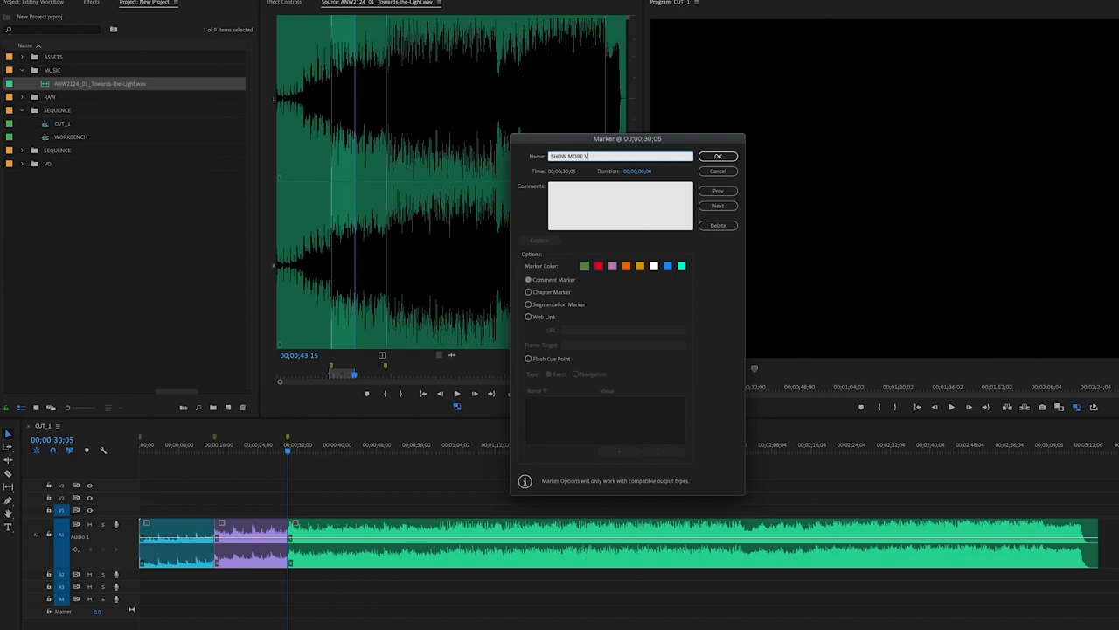
left_click(717, 206)
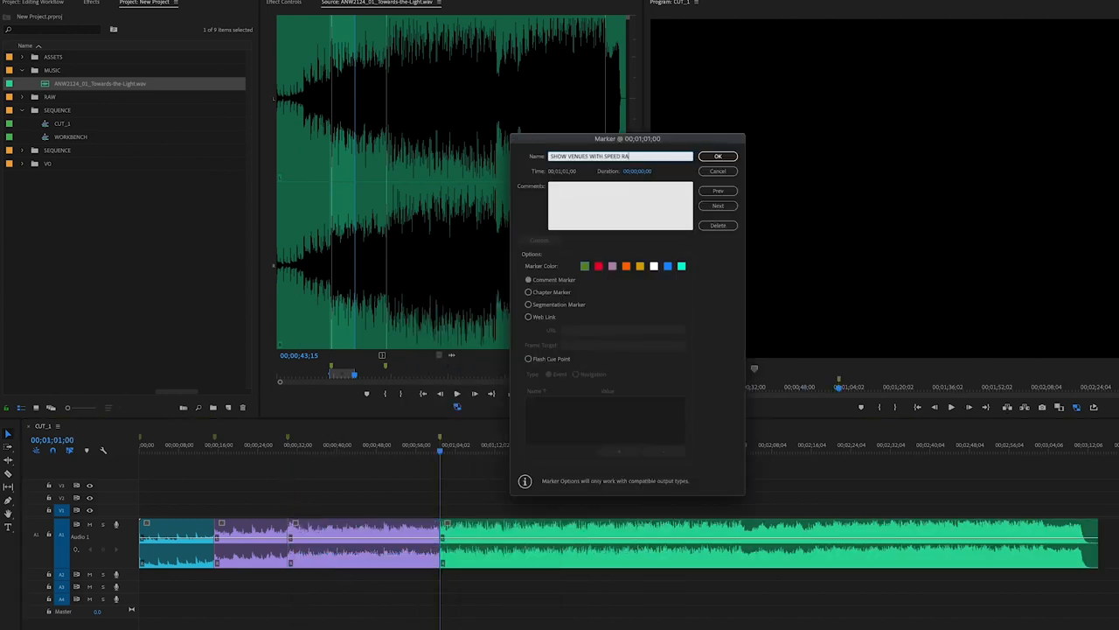
left_click(717, 155)
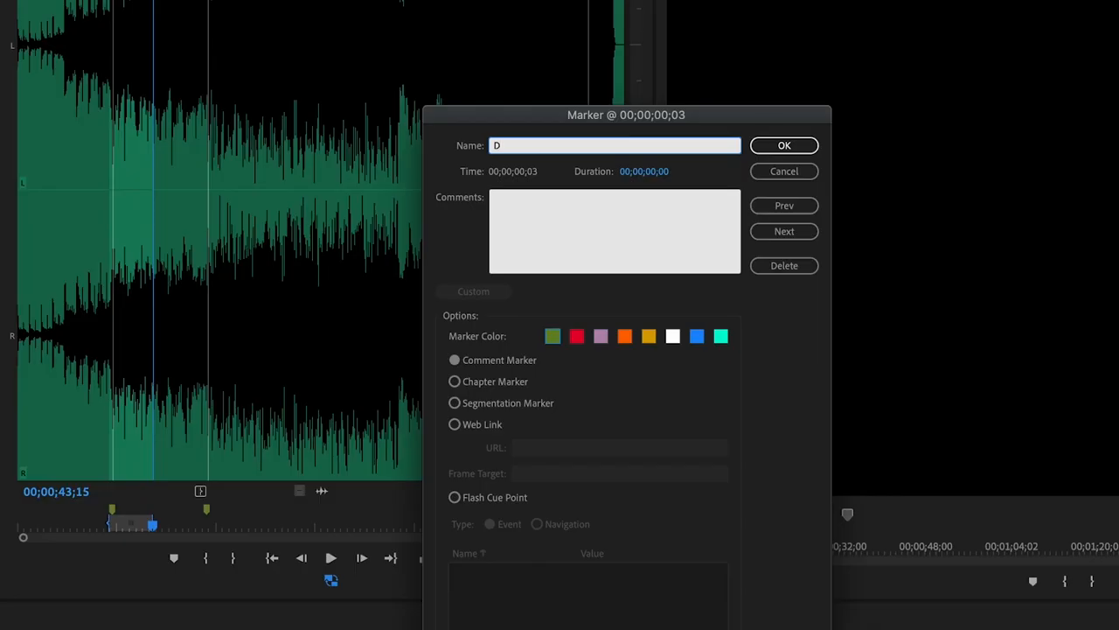
Step: Enter 'DESIGN, BUILDING PROC' as the name of the current section marker
type("ESIGN, BUILDING PROC")
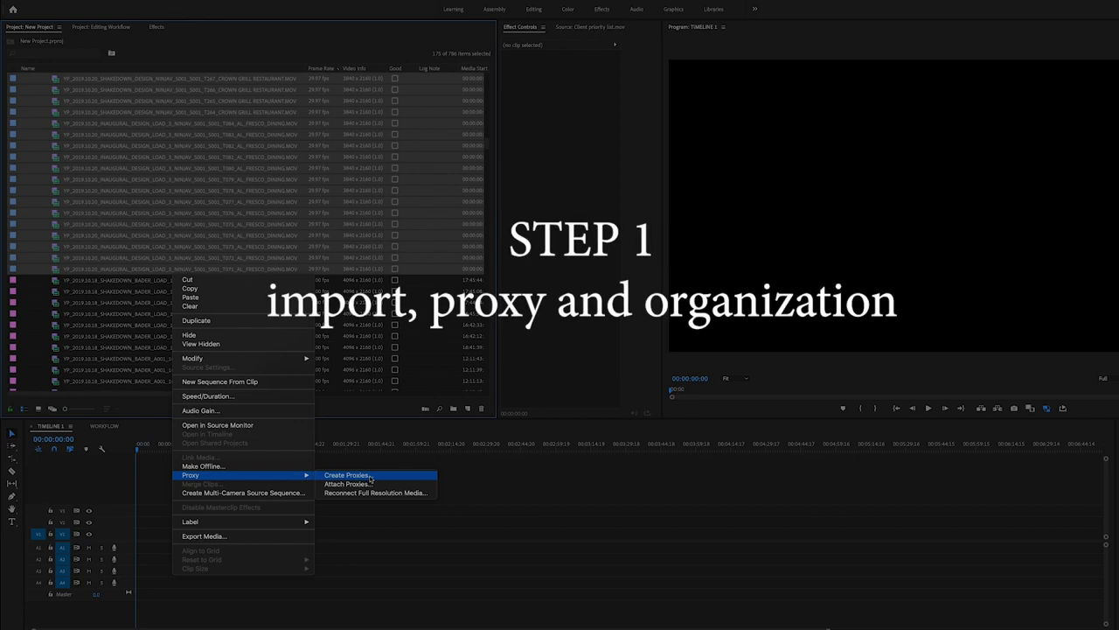
Step: Start proxy creation for the selected footage and confirm the marker name
left_click(346, 474)
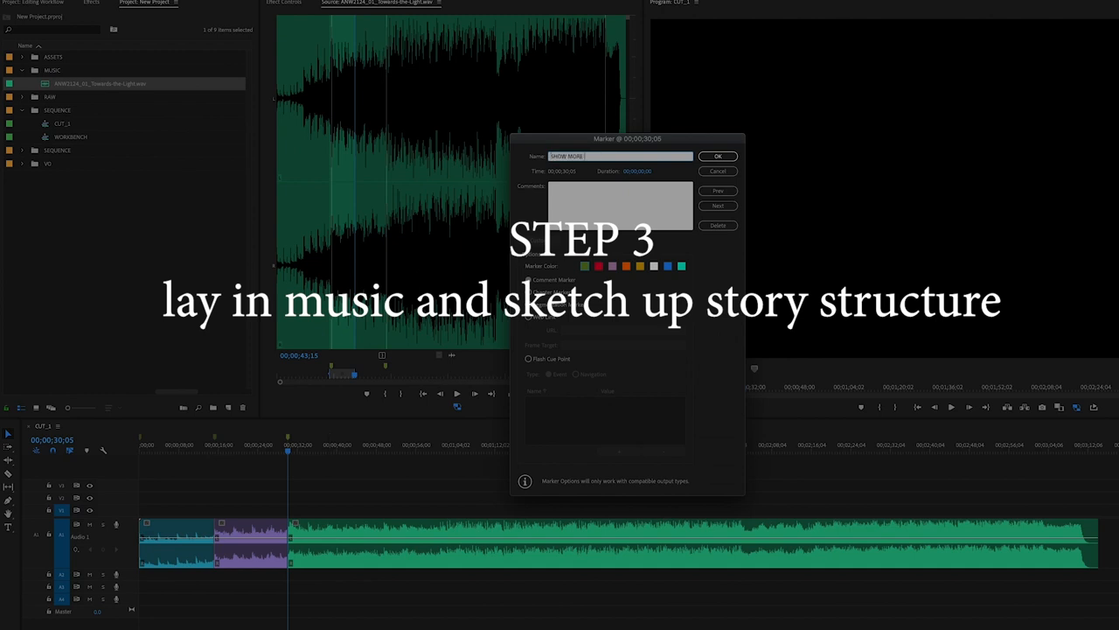
left_click(717, 191)
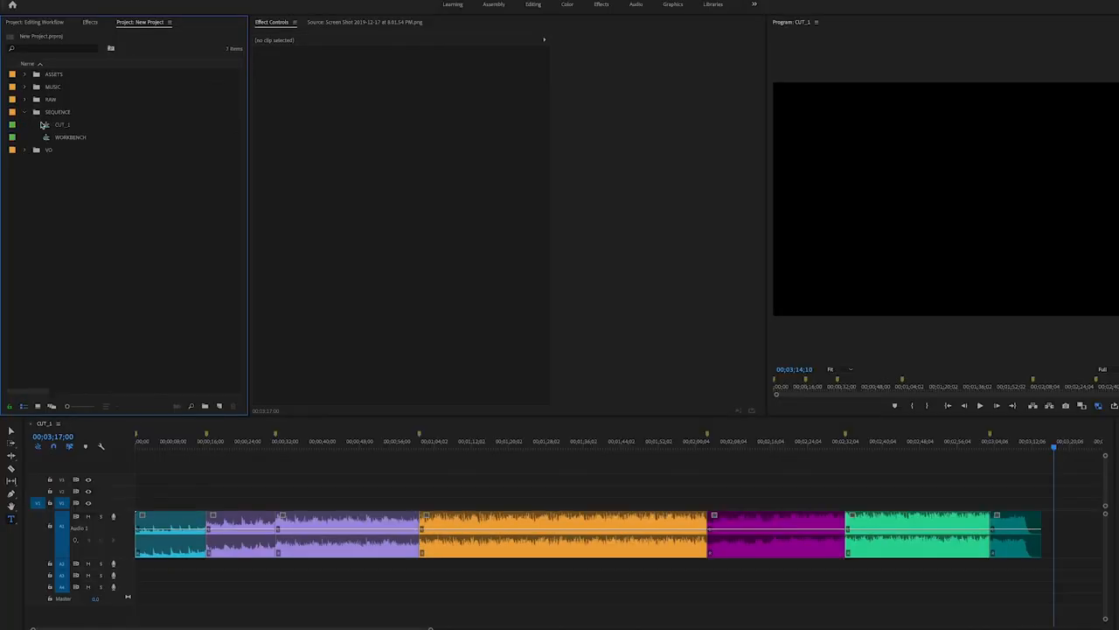
Step: Open the CUT_1 sequence and select a point on its audio track for the music
double_click(68, 137)
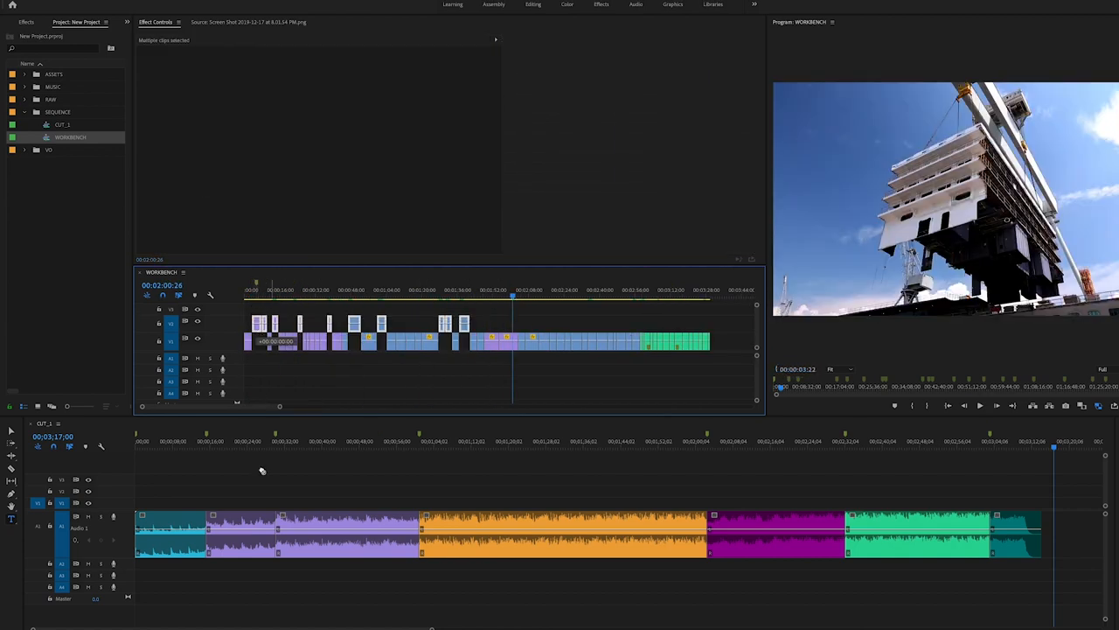
left_click(175, 521)
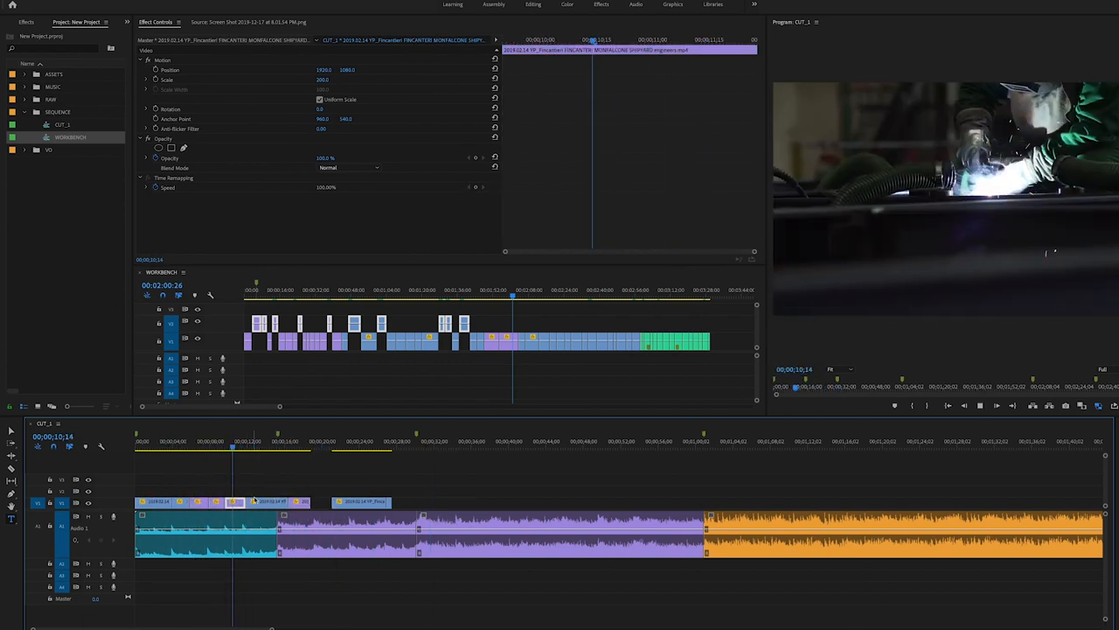
Step: Select the opening welding shot at the start of CUT 1
left_click(272, 443)
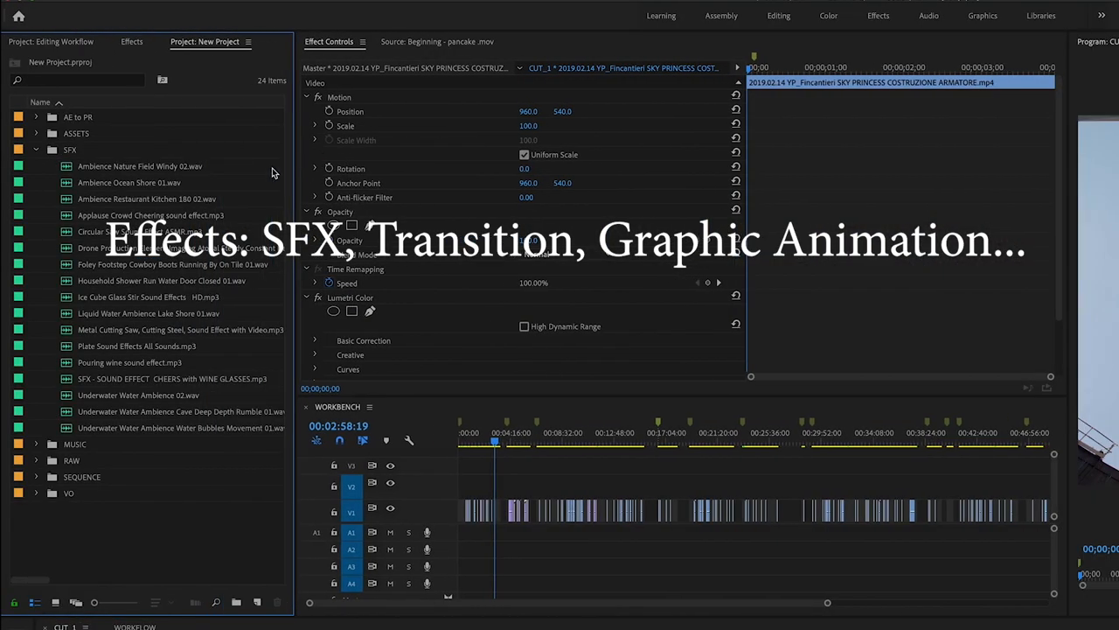
Step: Preview Ambience Ocean Shore 01.wav and place it under the ship deck shots in CUT 1
double_click(129, 182)
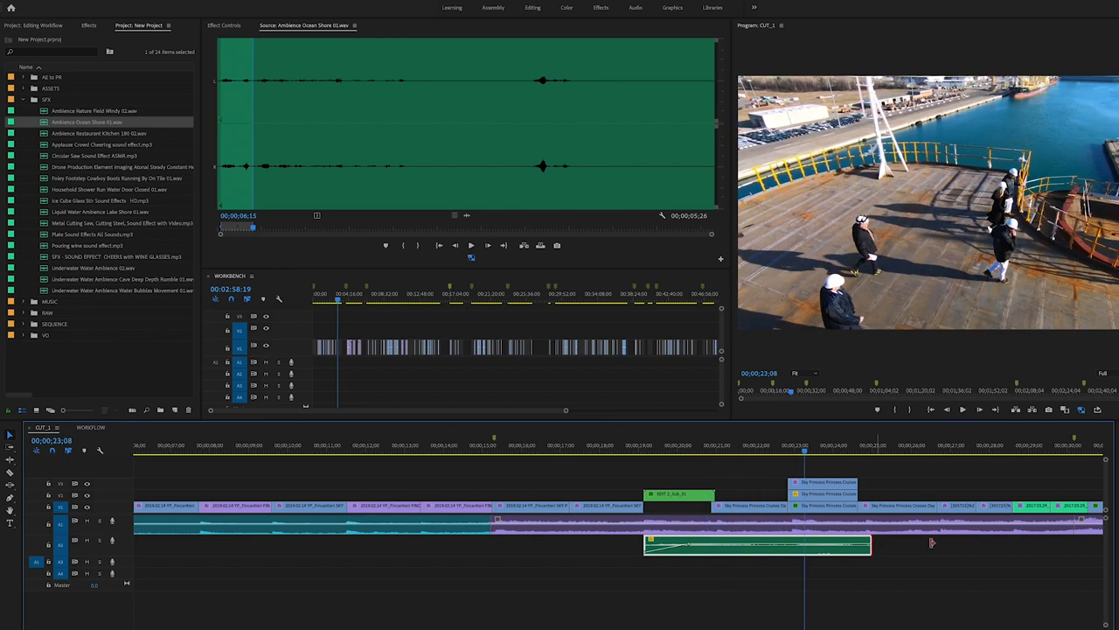
left_click_drag(871, 546, 936, 546)
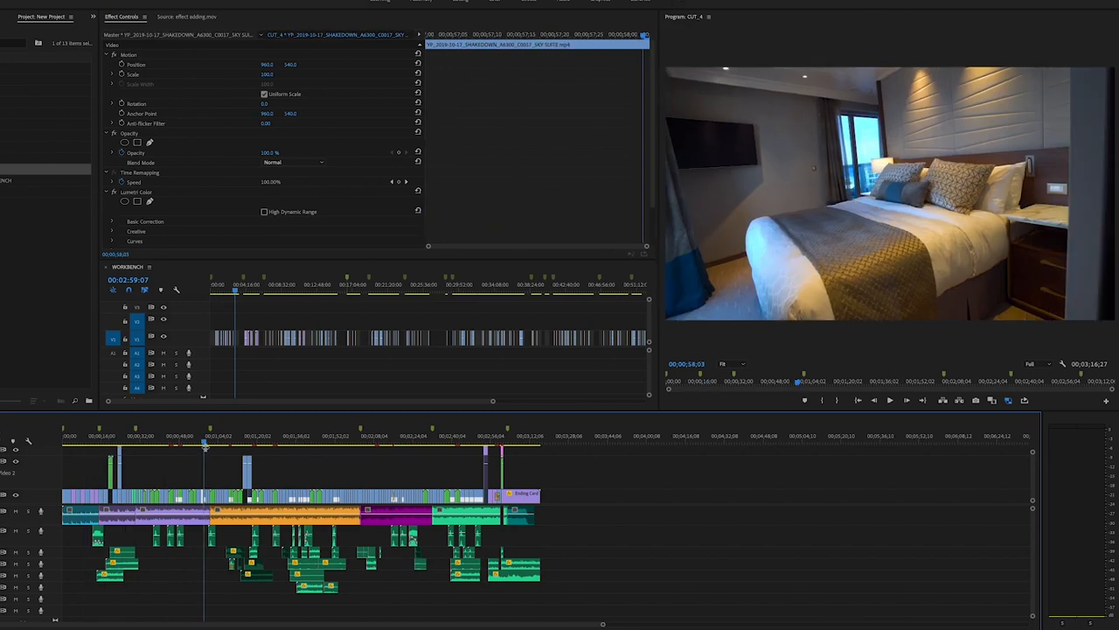
left_click(406, 439)
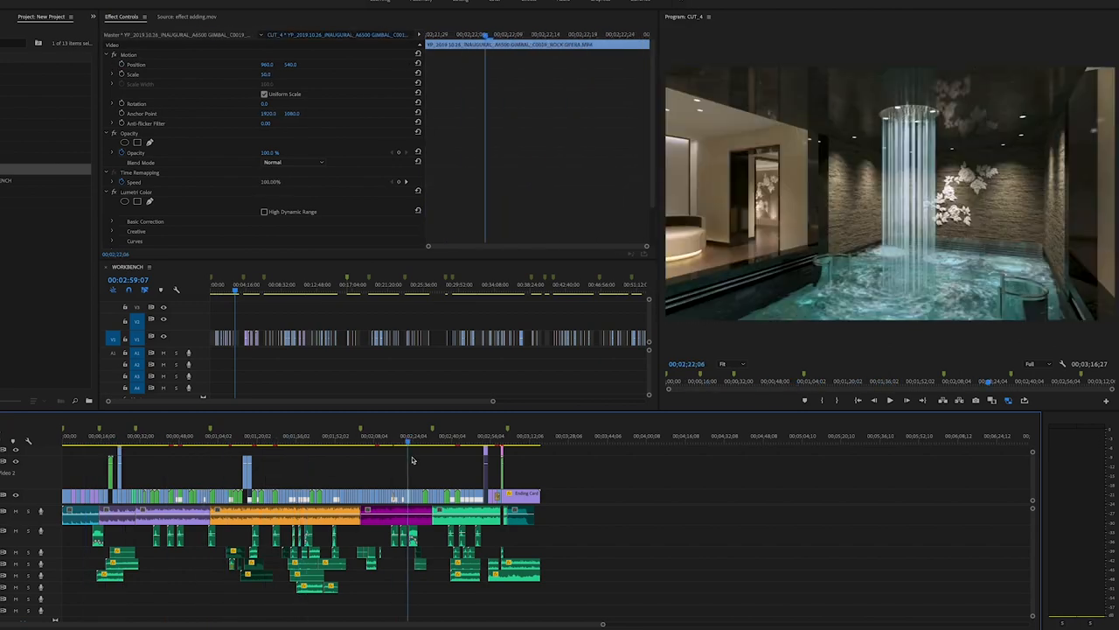
left_click(413, 458)
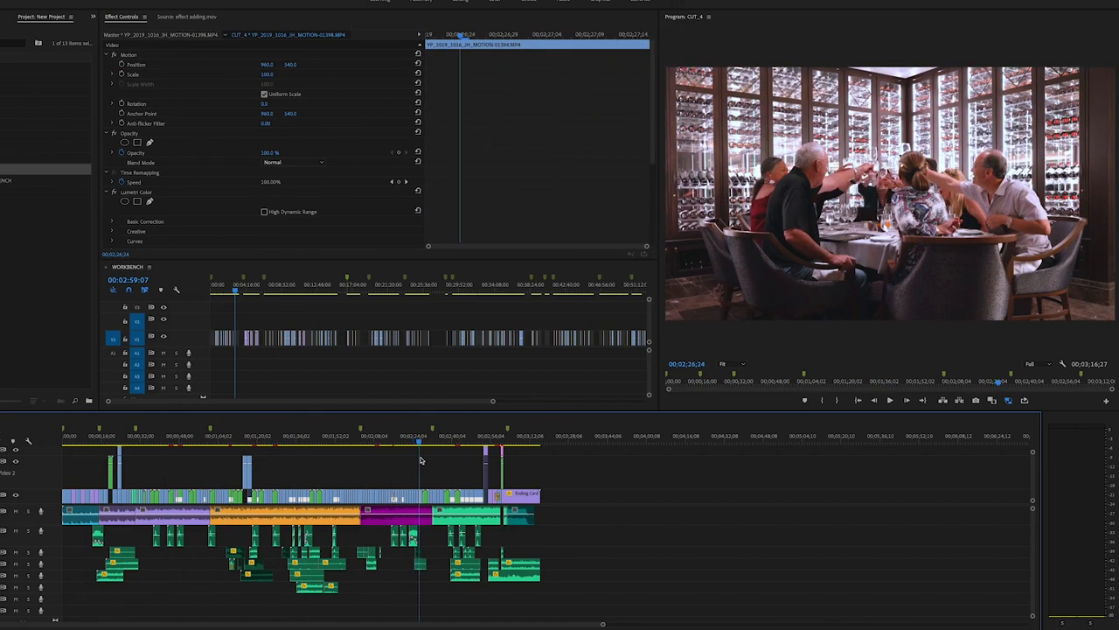